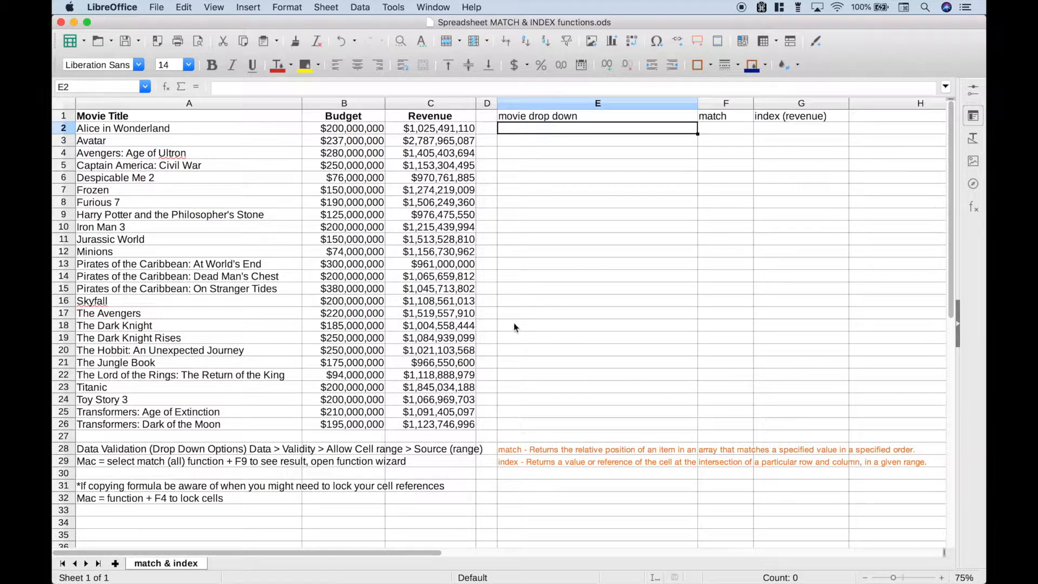
mouse_move(540, 457)
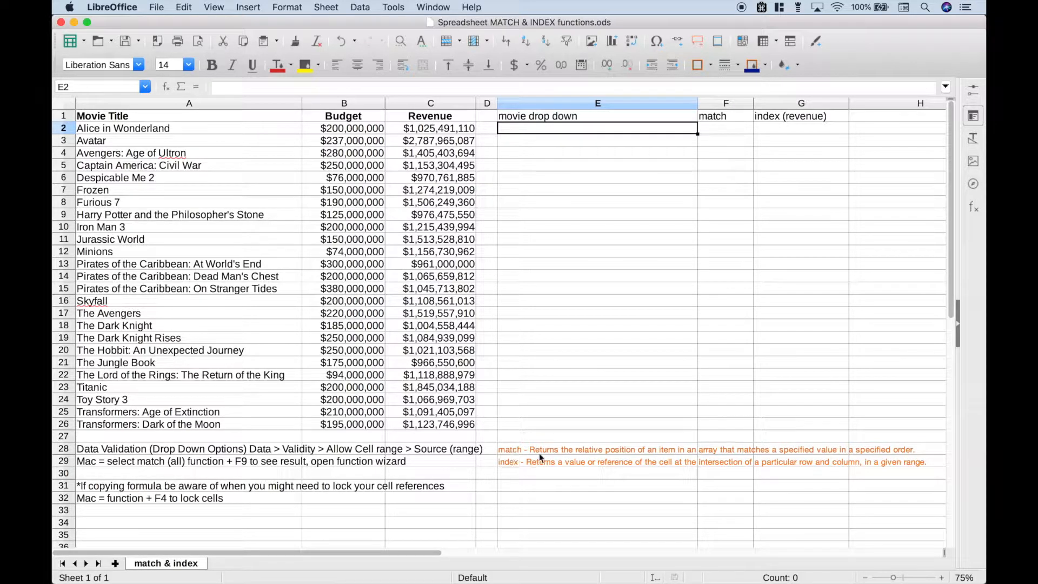
mouse_move(646, 460)
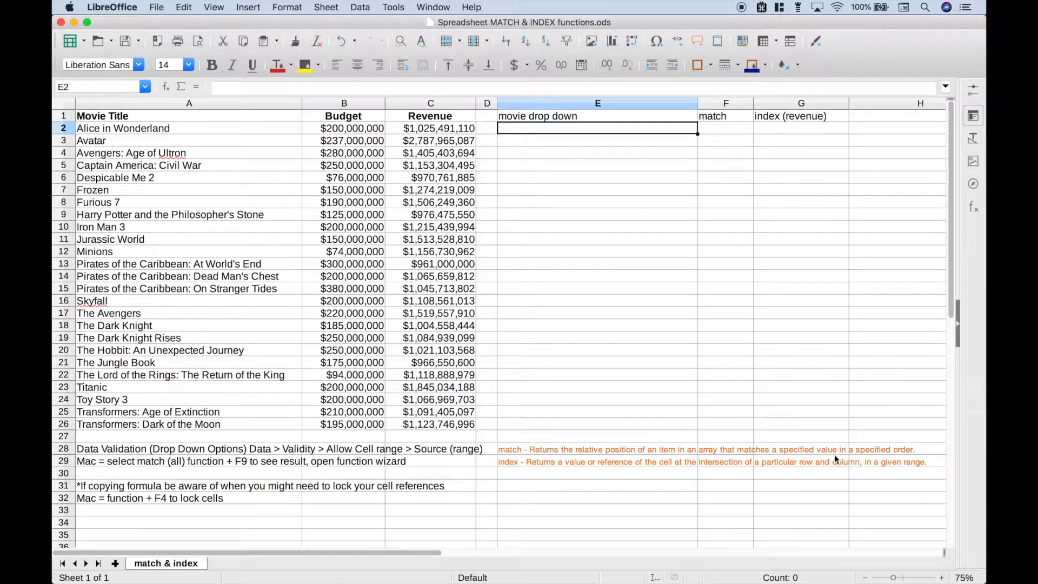
mouse_move(640, 501)
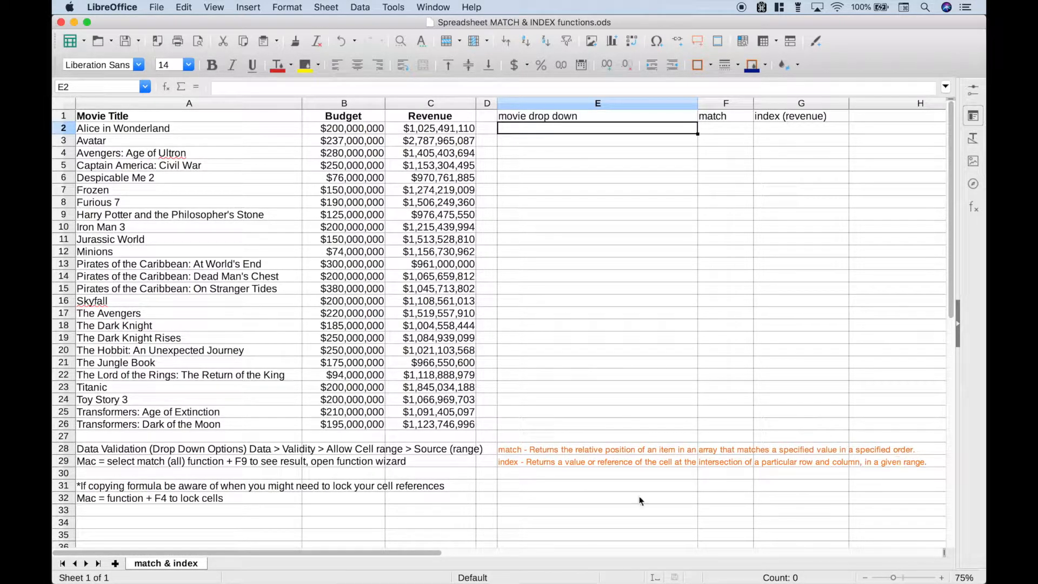
mouse_move(612, 475)
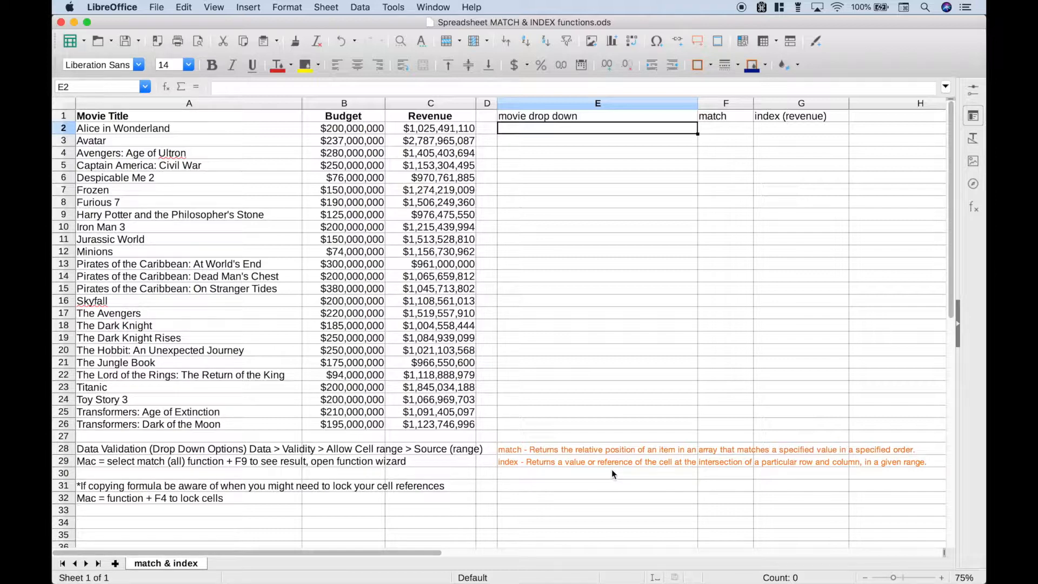
mouse_move(680, 474)
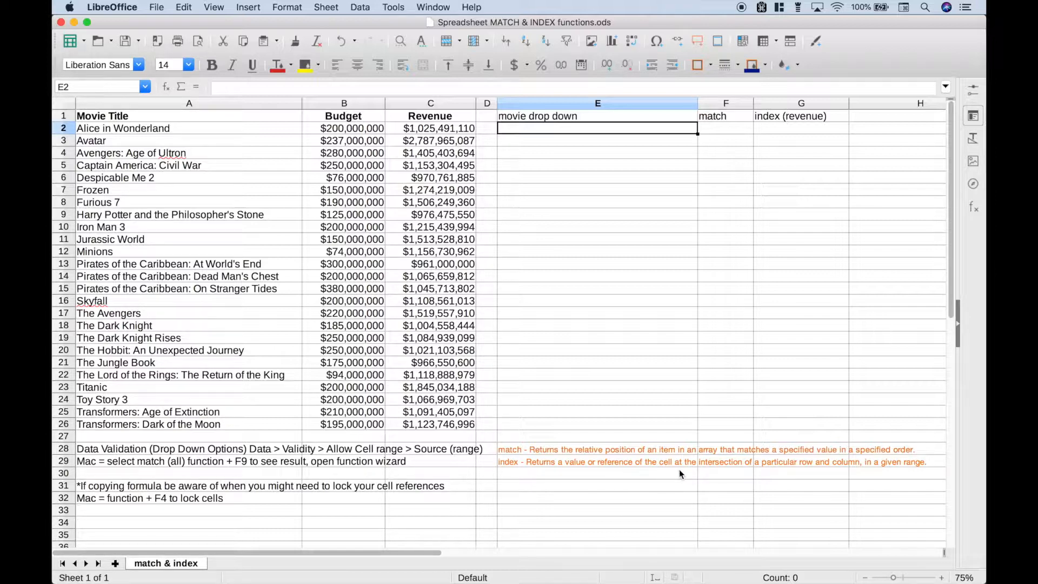
mouse_move(816, 476)
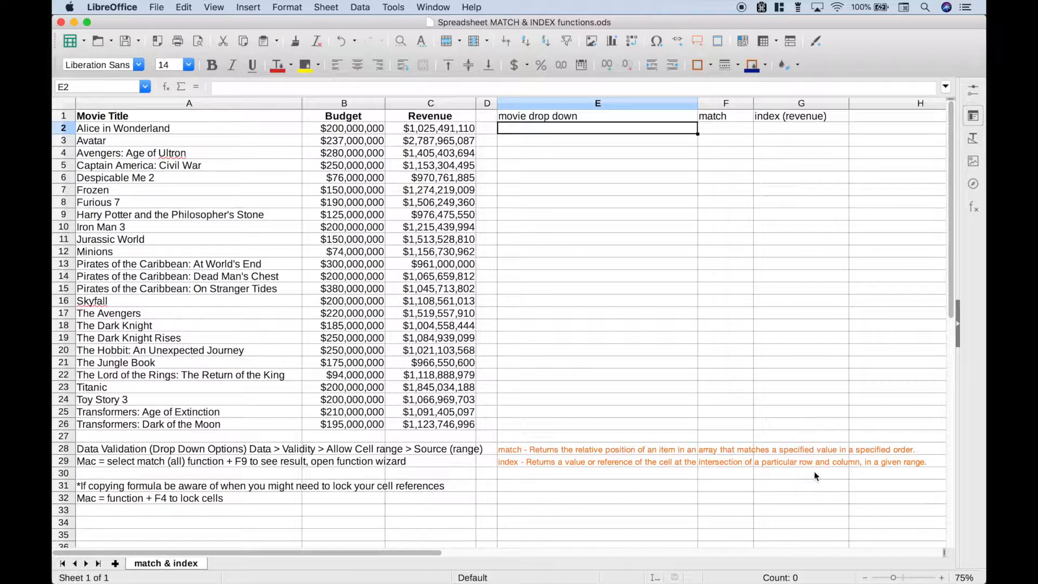
mouse_move(926, 471)
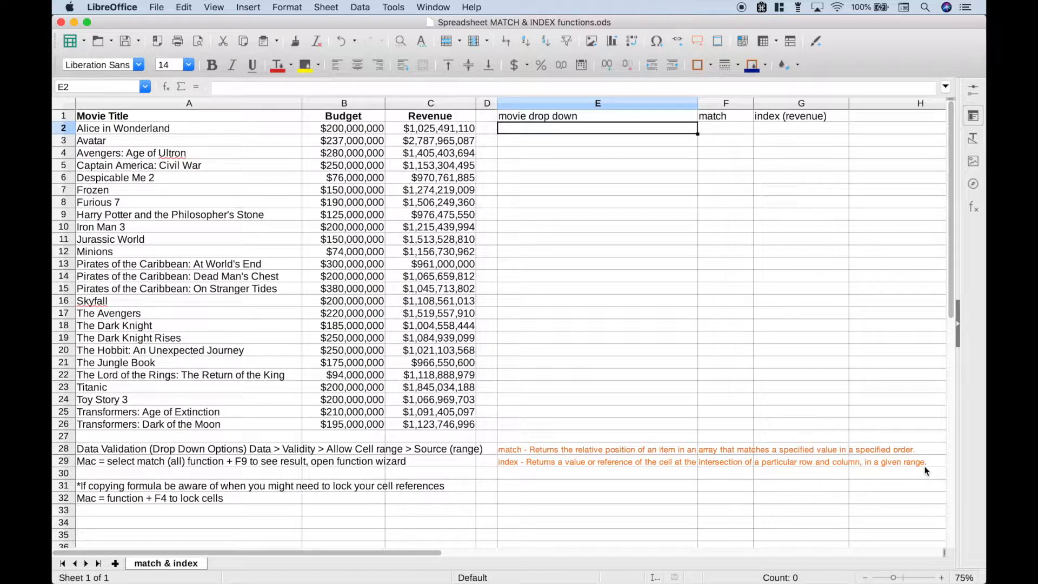
mouse_move(659, 486)
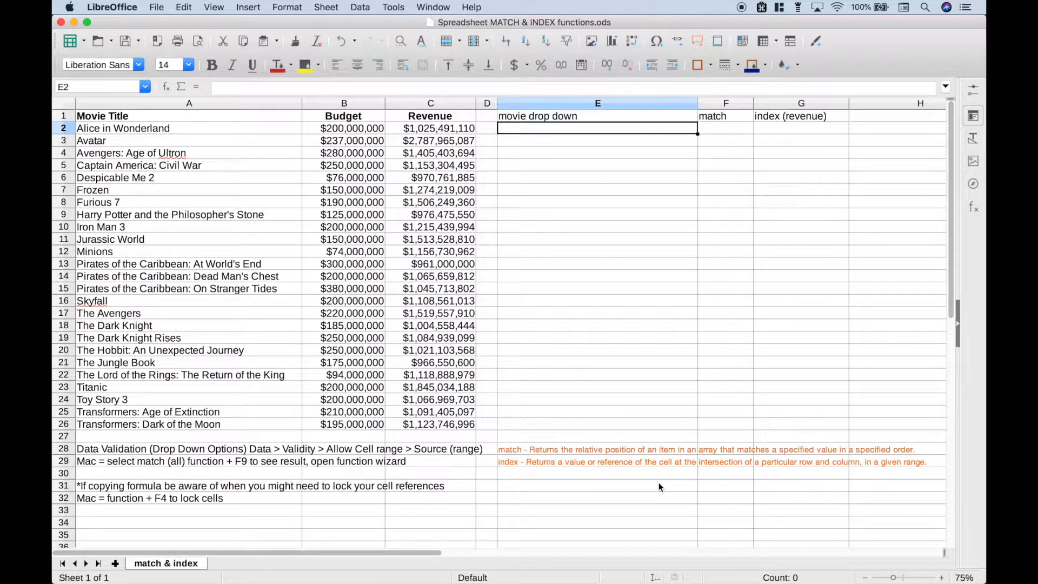
mouse_move(395, 153)
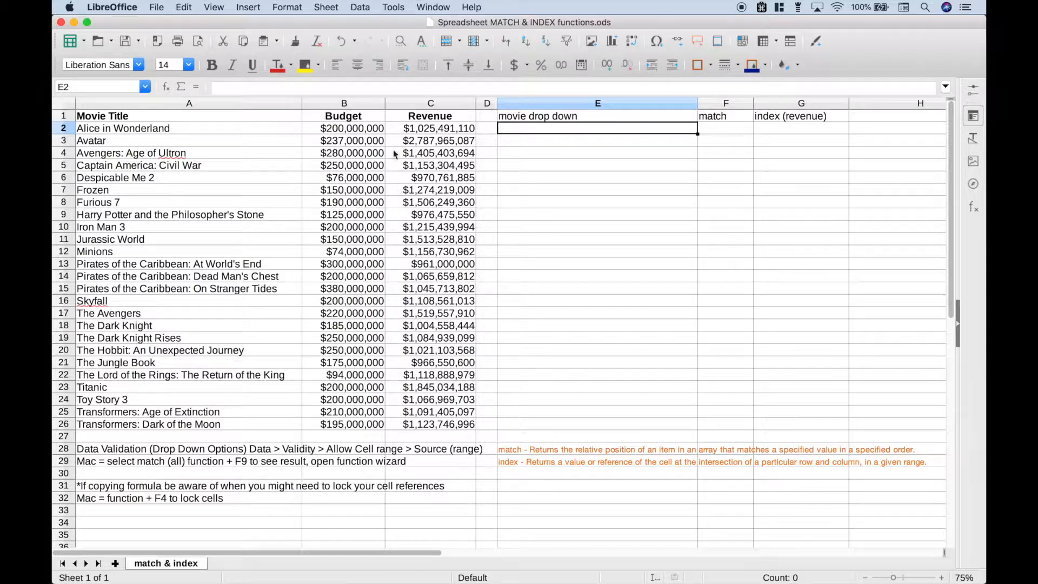
mouse_move(481, 193)
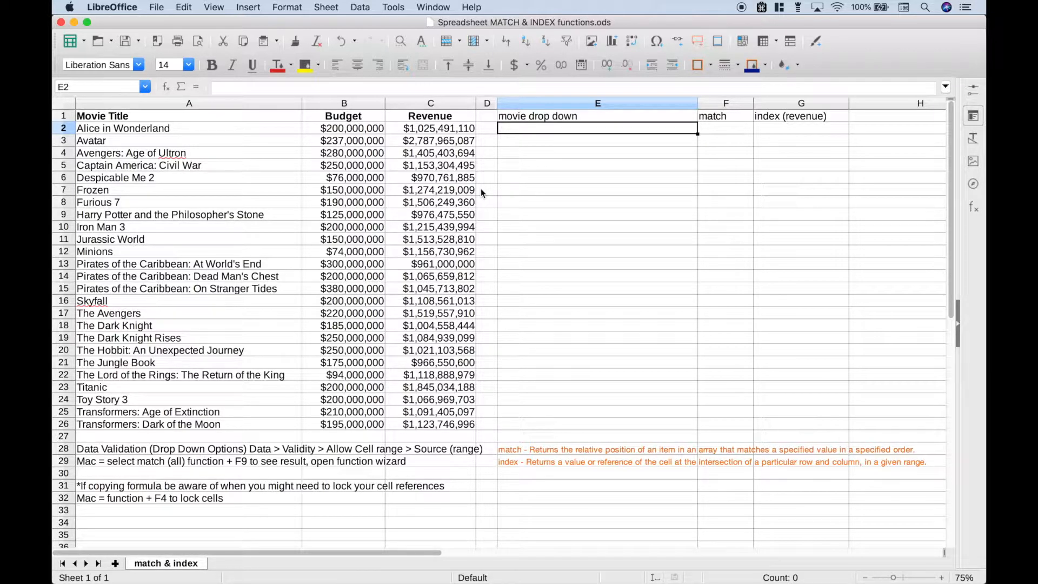
mouse_move(397, 109)
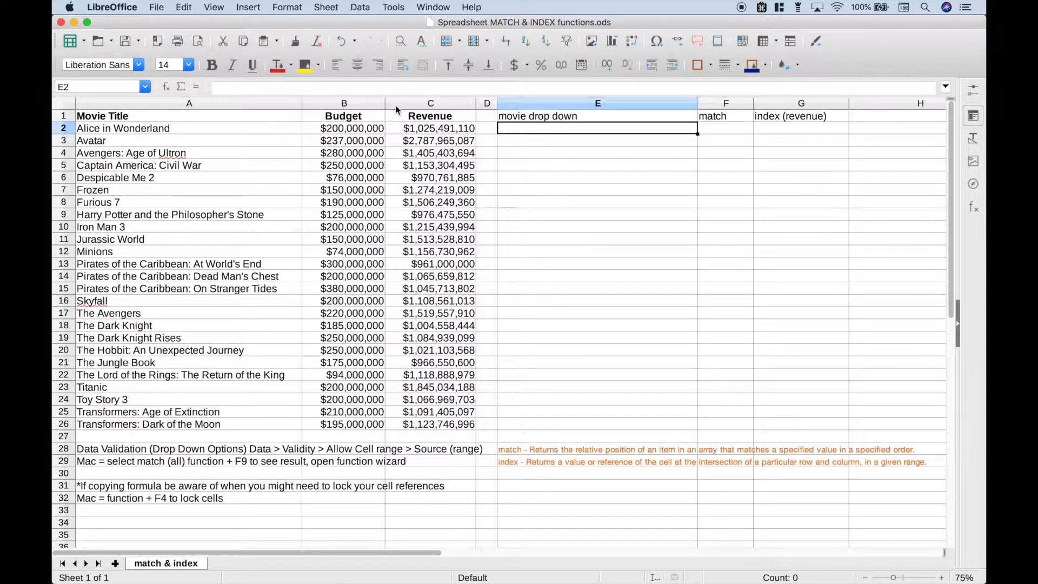
Step: Add cell-range validity to E2 with source $A$2:$A$26, entries sorted ascending
click(361, 7)
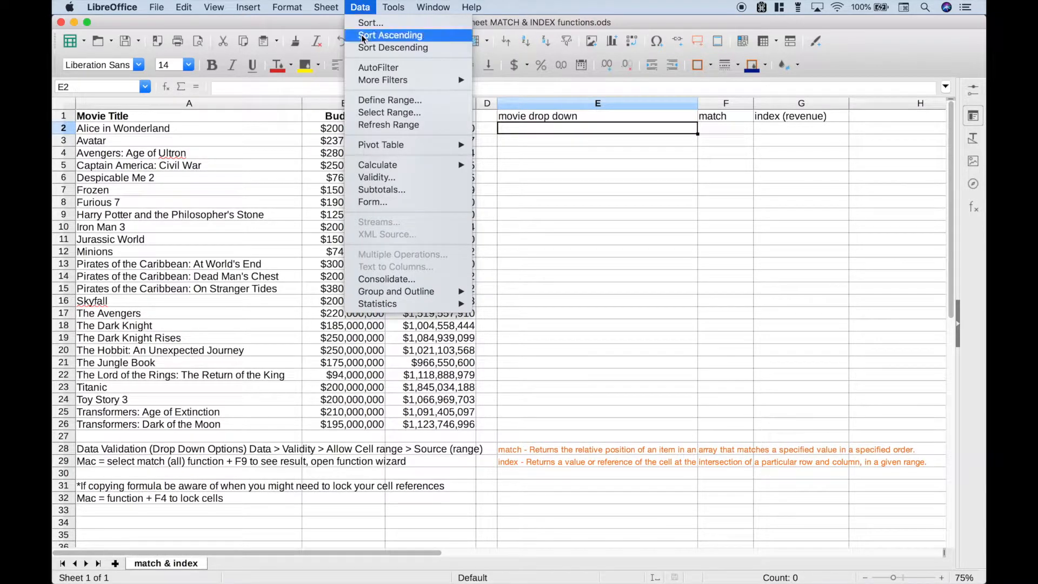
click(377, 176)
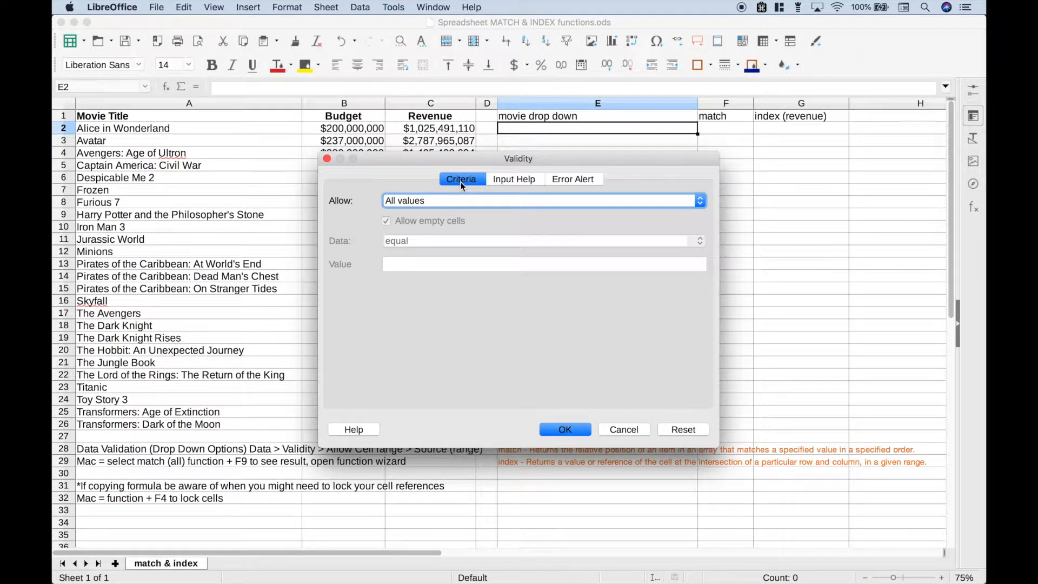
click(700, 200)
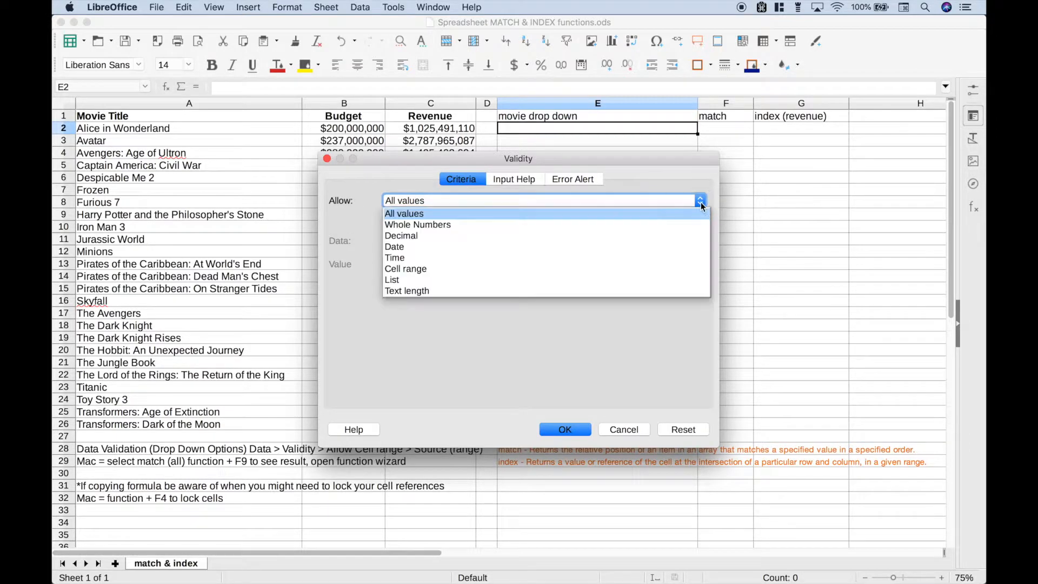
click(405, 268)
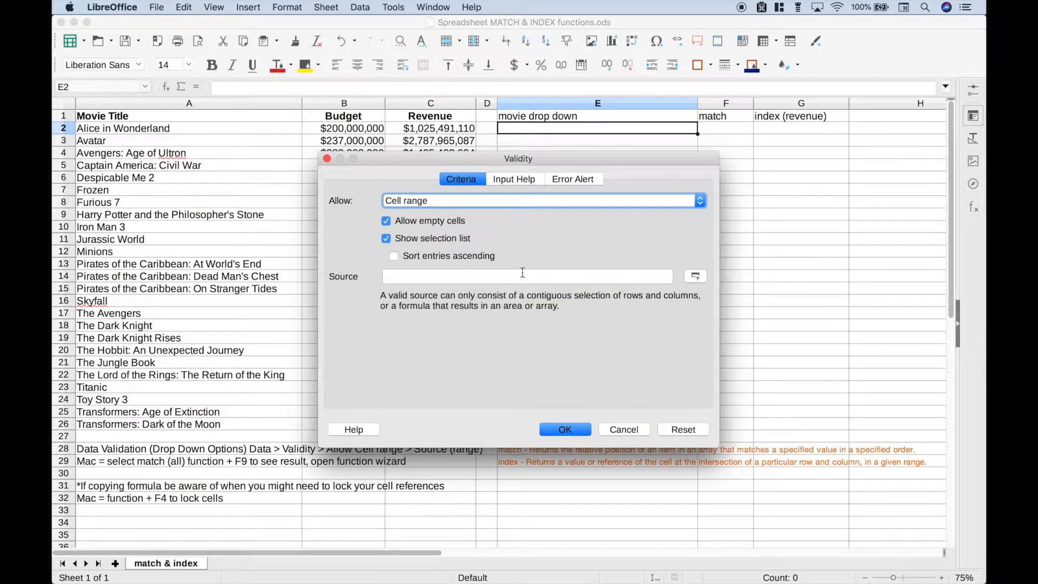
click(394, 256)
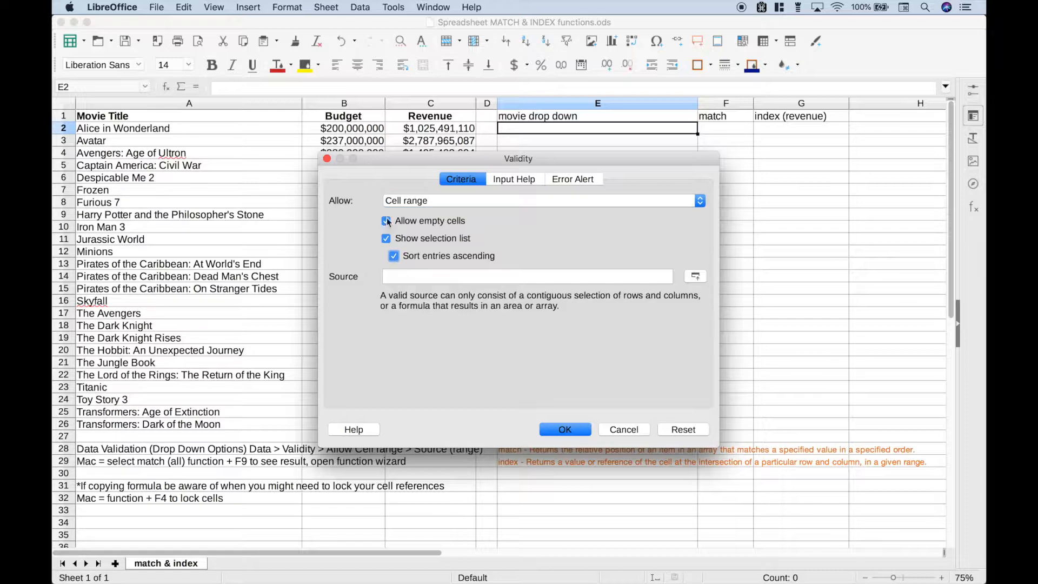
click(386, 221)
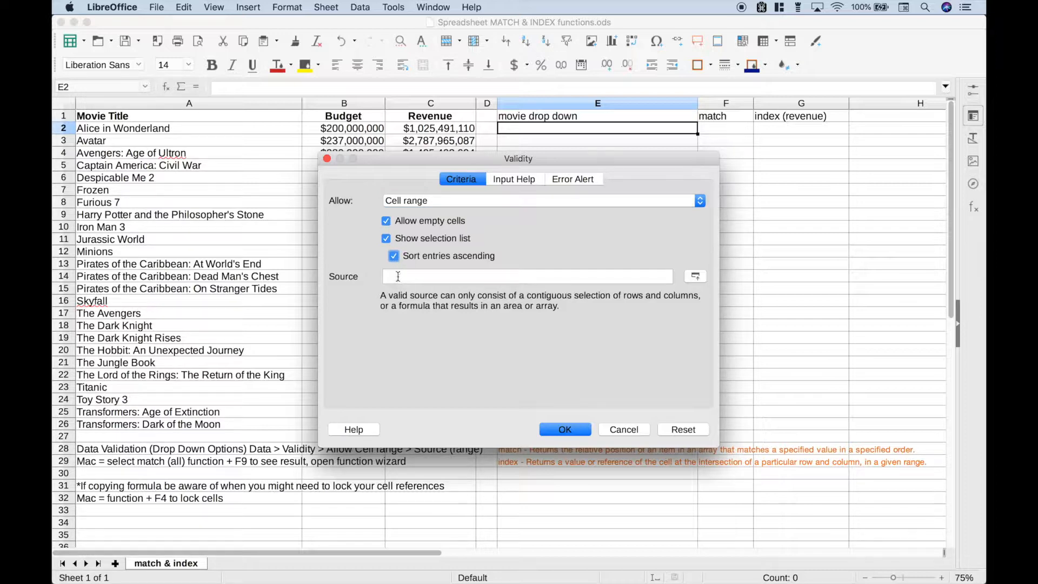
click(527, 276)
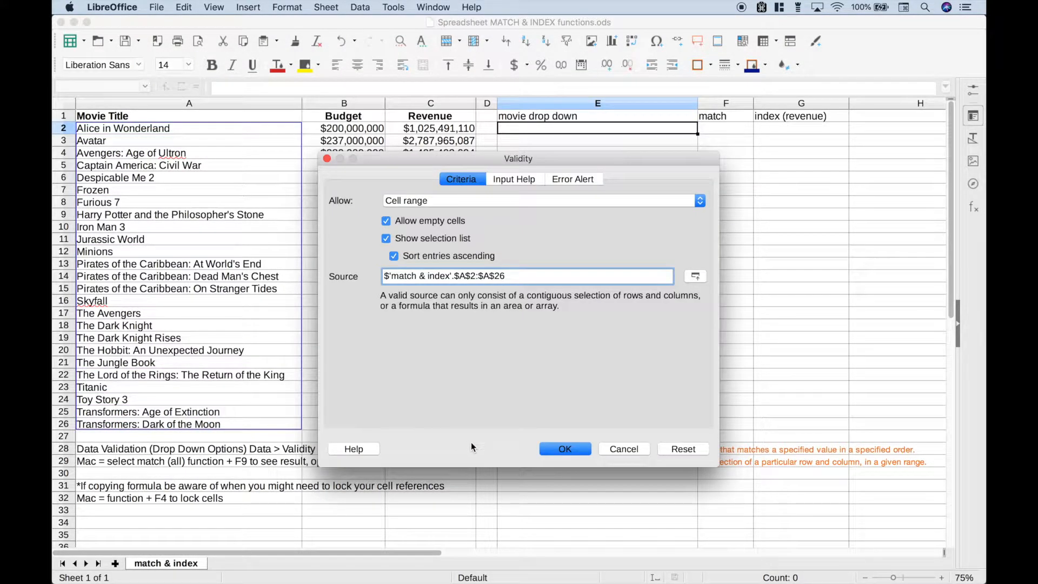
click(564, 448)
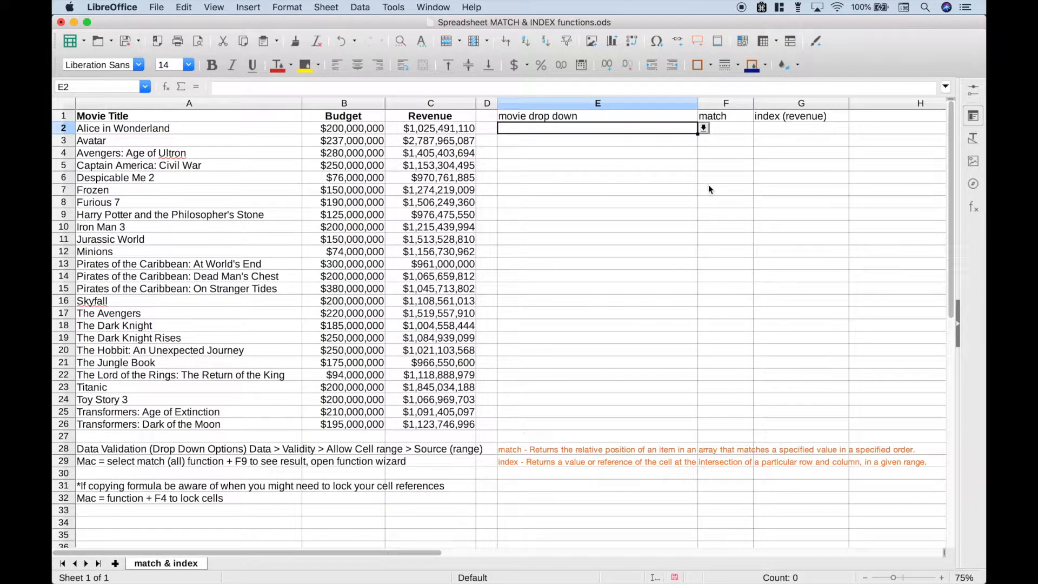
Step: Choose Avatar from the E2 movie drop-down, then select F2
click(703, 127)
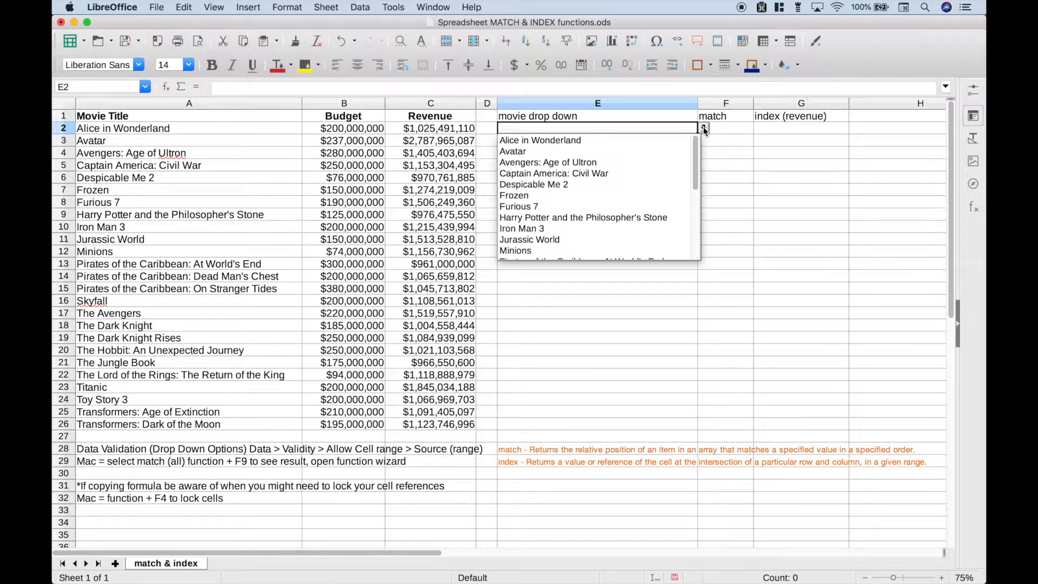
click(513, 151)
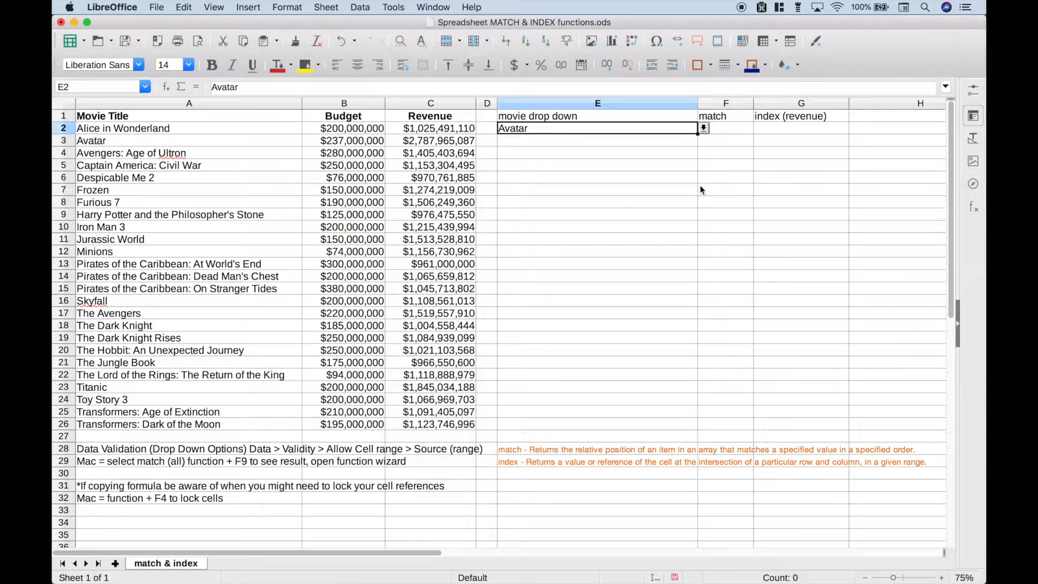
click(725, 128)
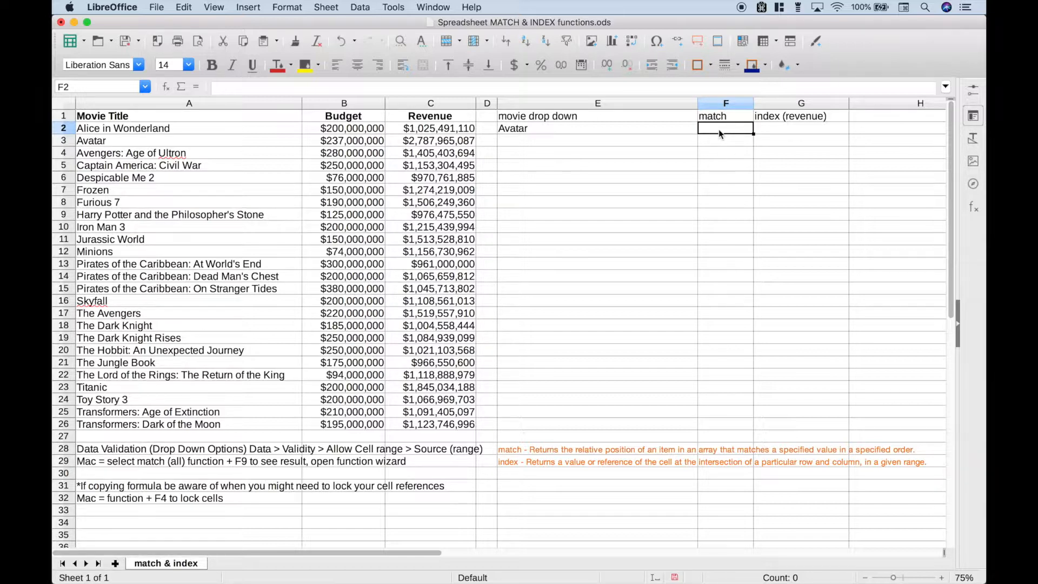
Step: Enter =MATCH(E2,A2:A26,0) in F2, returning 2 for Avatar
text(=)
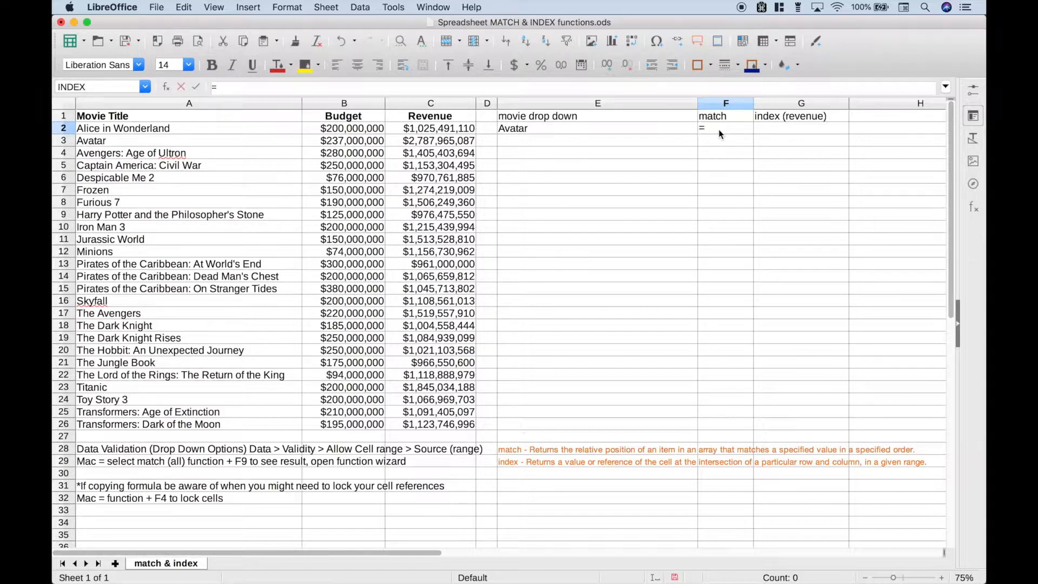
text(MATCH()
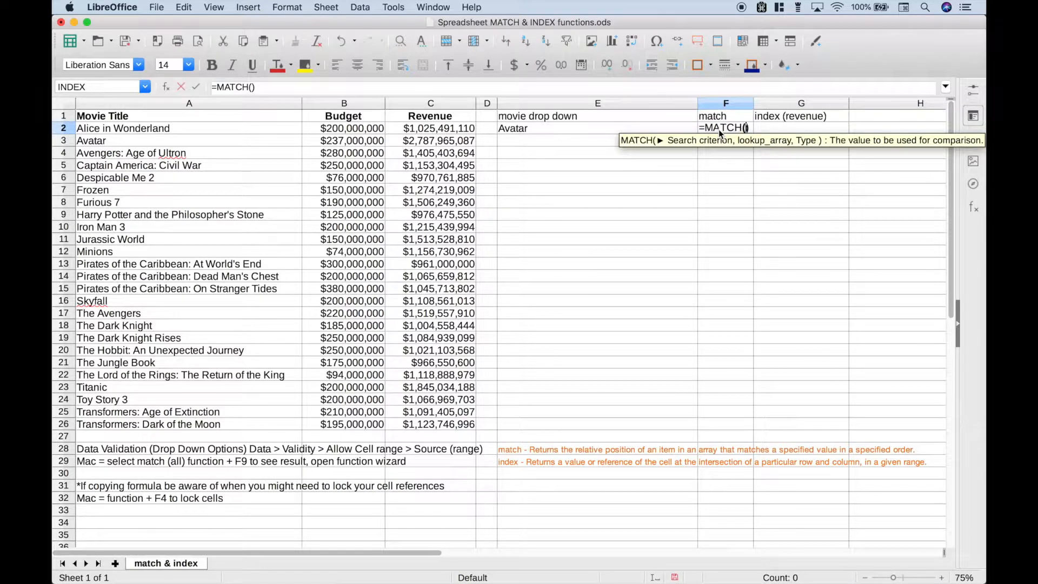
mouse_move(689, 156)
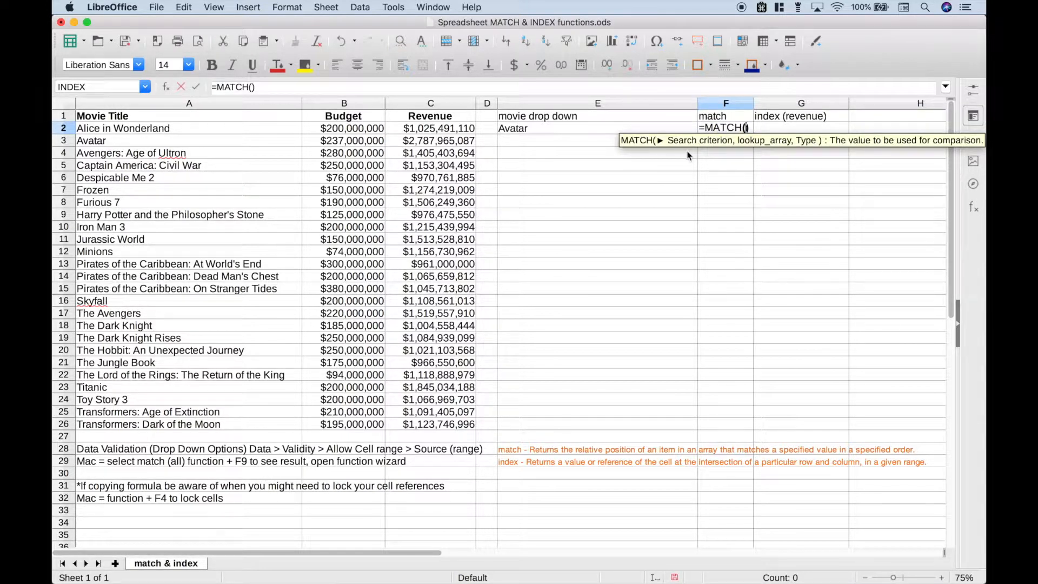
mouse_move(675, 151)
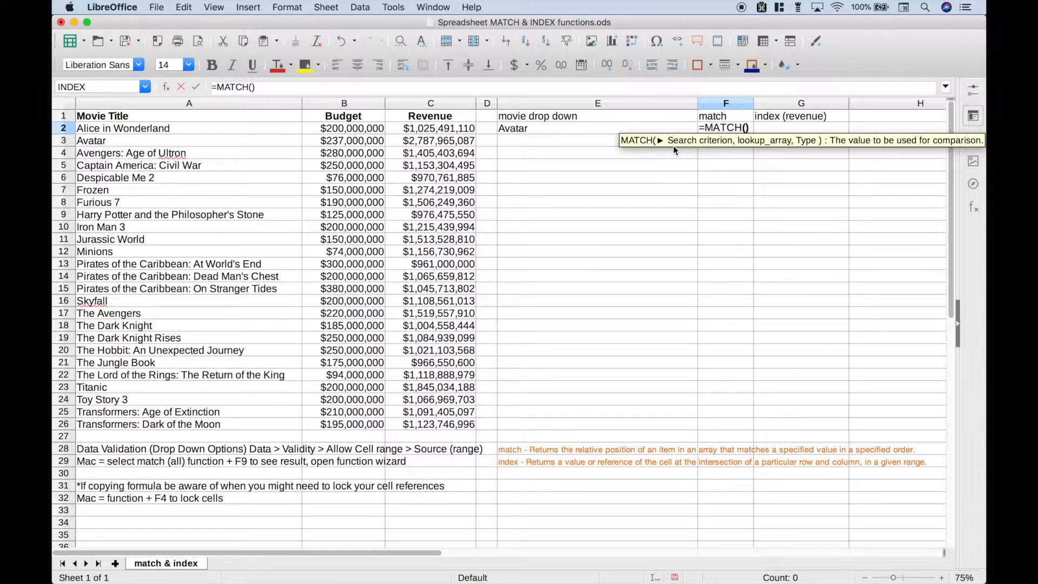
mouse_move(523, 129)
text(E2,)
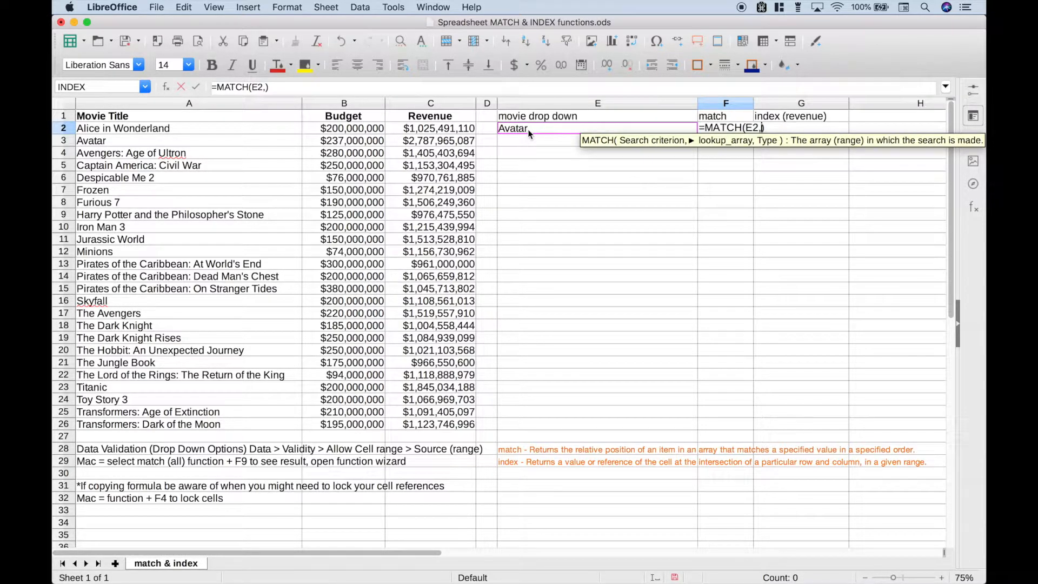
mouse_move(704, 159)
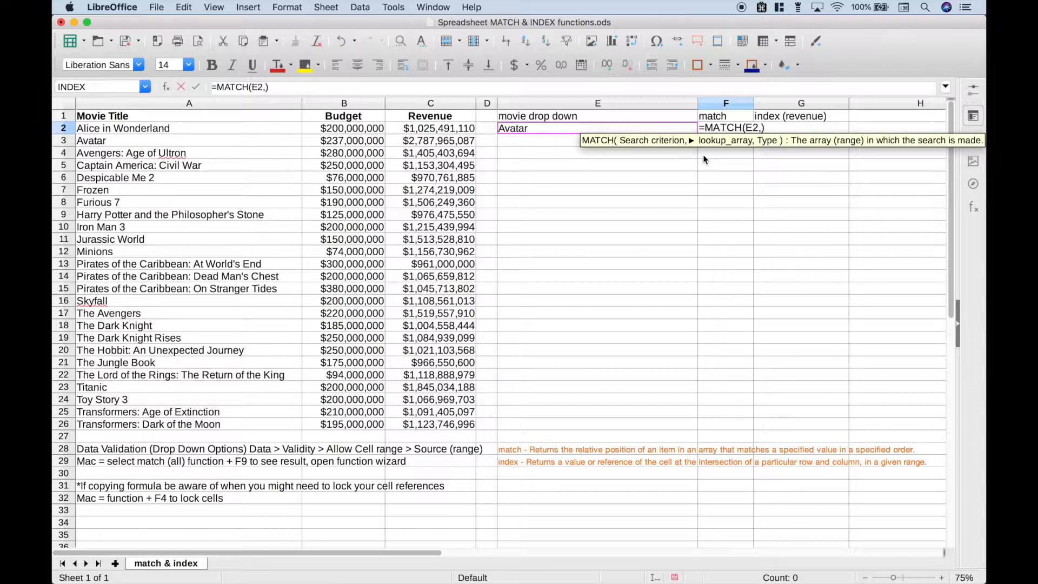
mouse_move(547, 173)
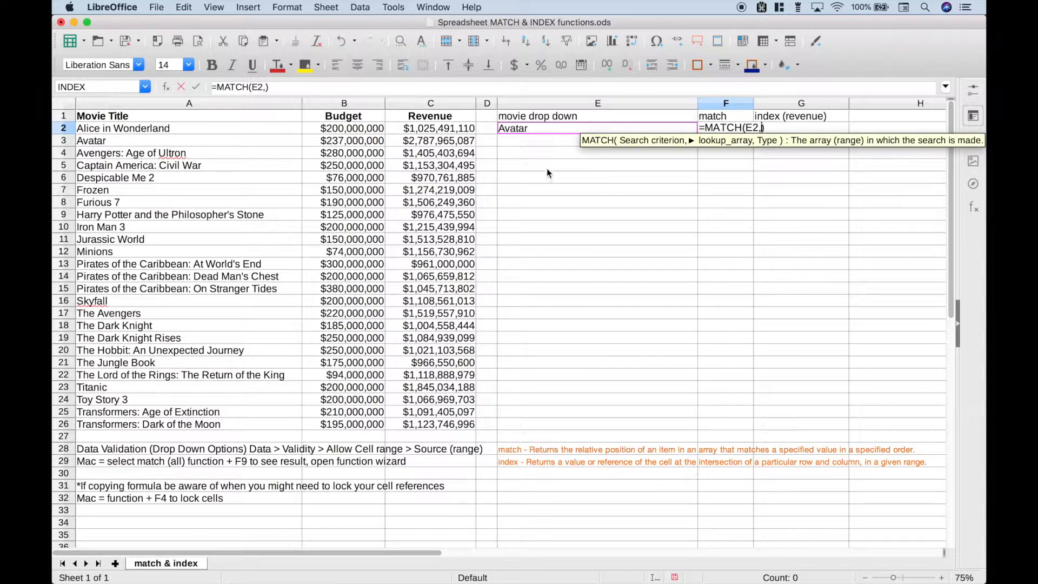
drag(188, 128, 189, 153)
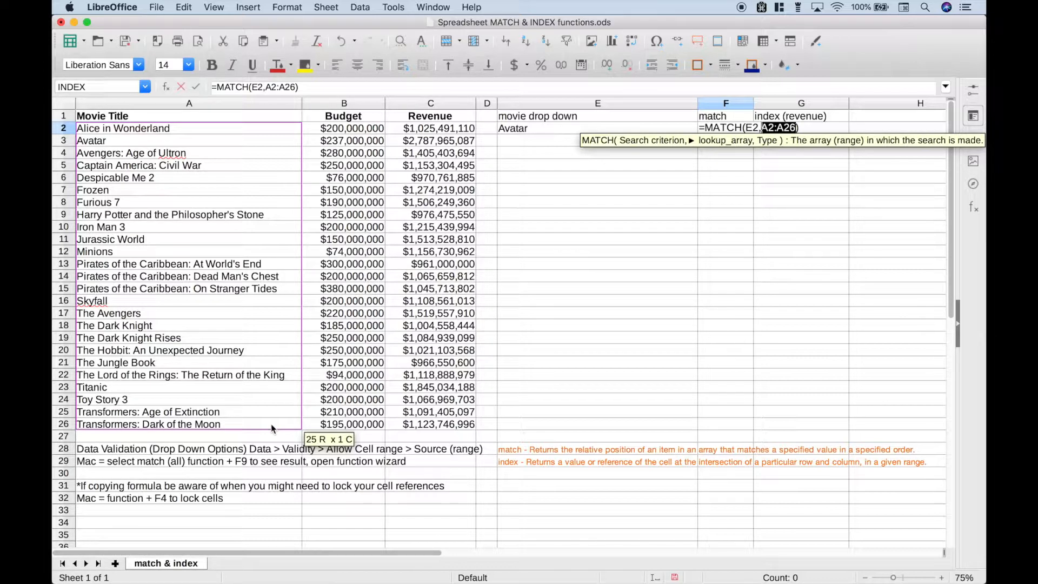
text(,)
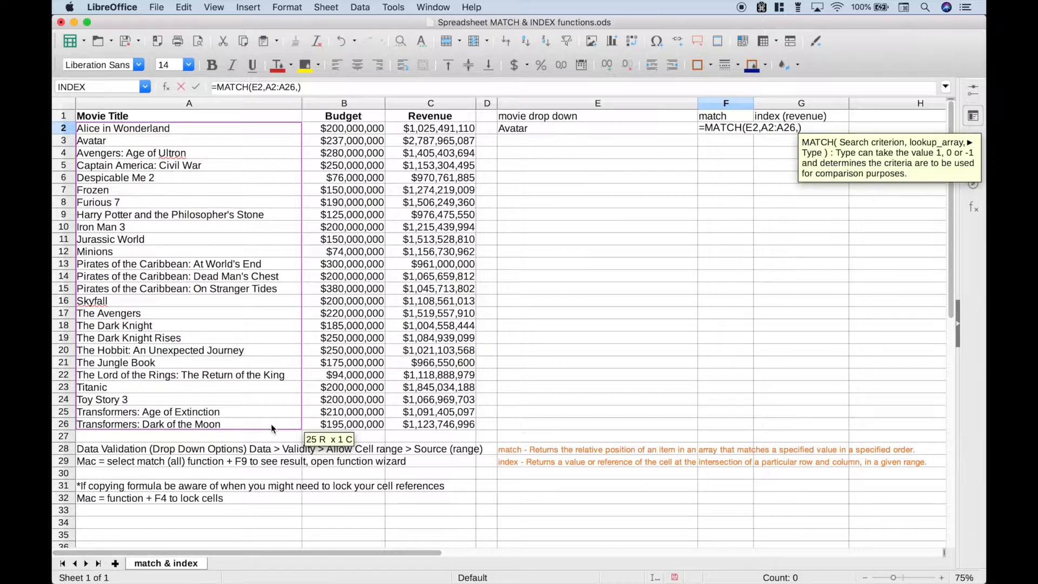
text(0)
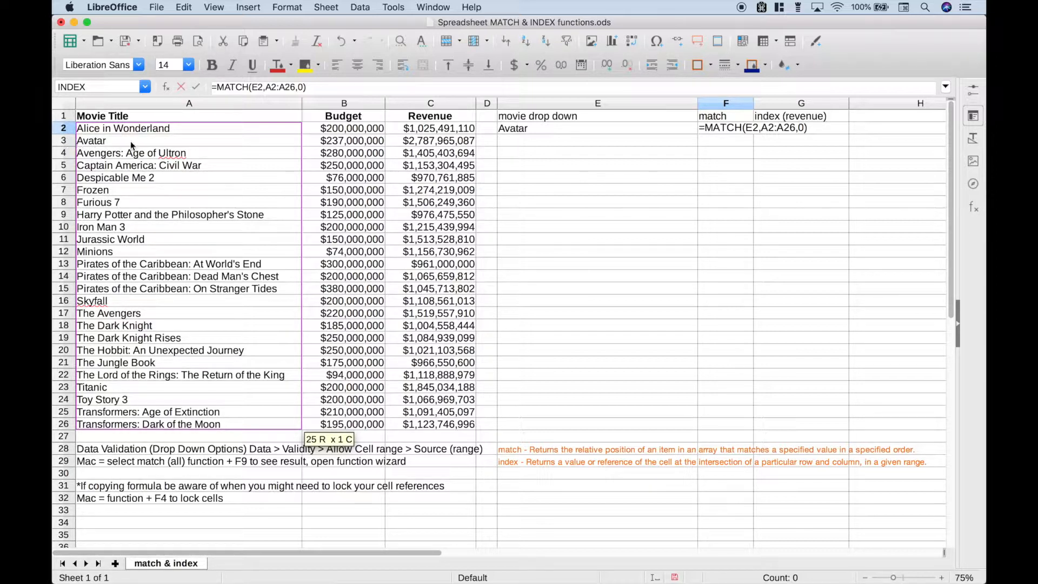
key(Return)
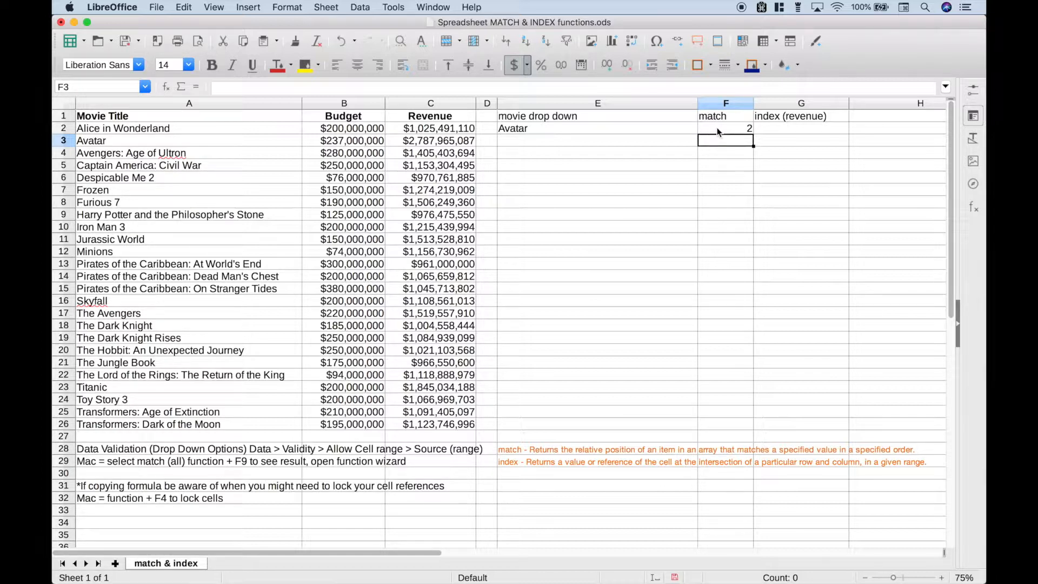
mouse_move(711, 132)
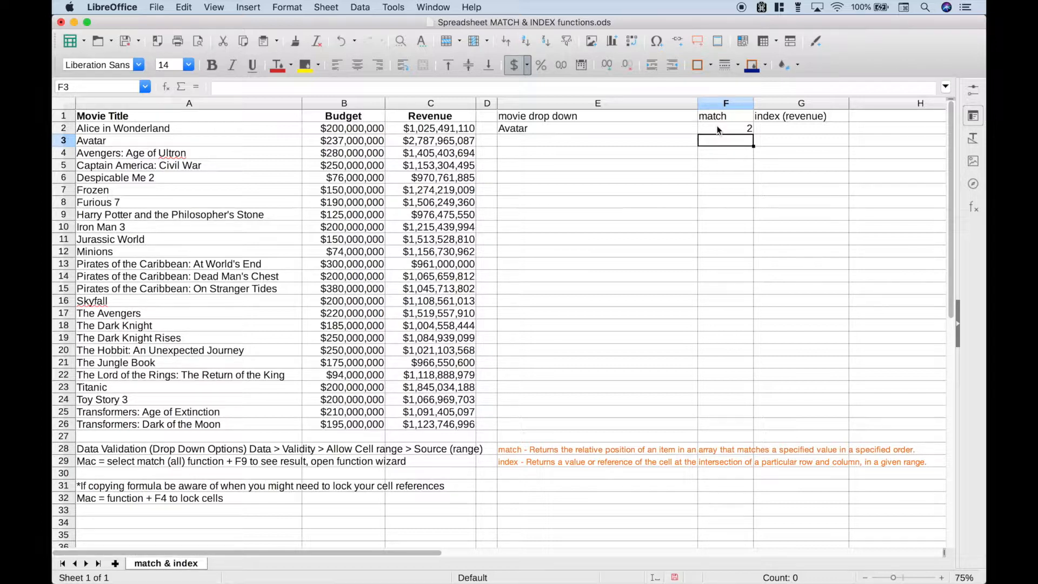
mouse_move(772, 132)
text(=)
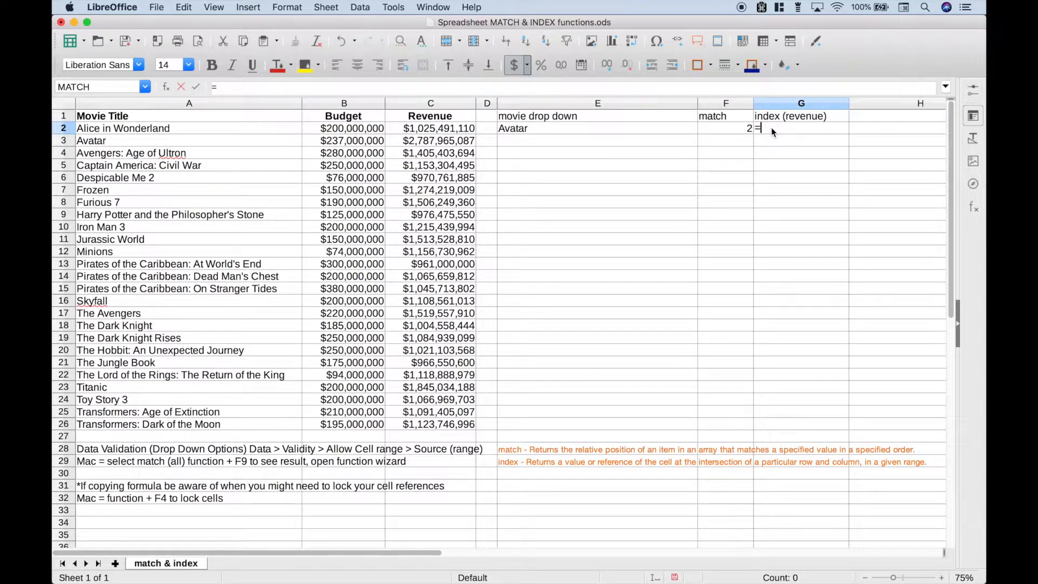
Step: Enter =INDEX(A2:C26,2,3) in G2, showing $2,787,965,087
text(INDEX()
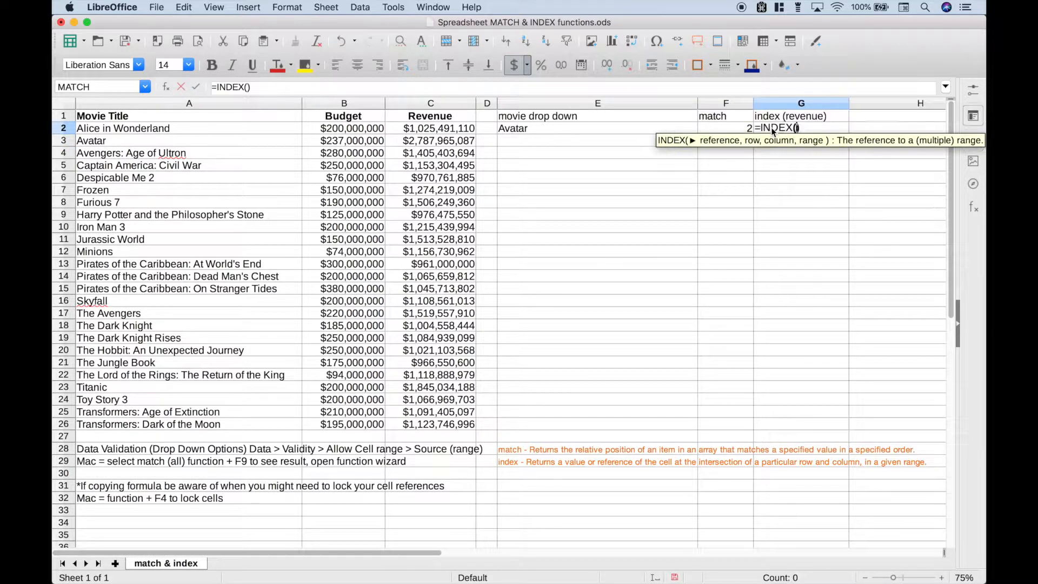
mouse_move(720, 155)
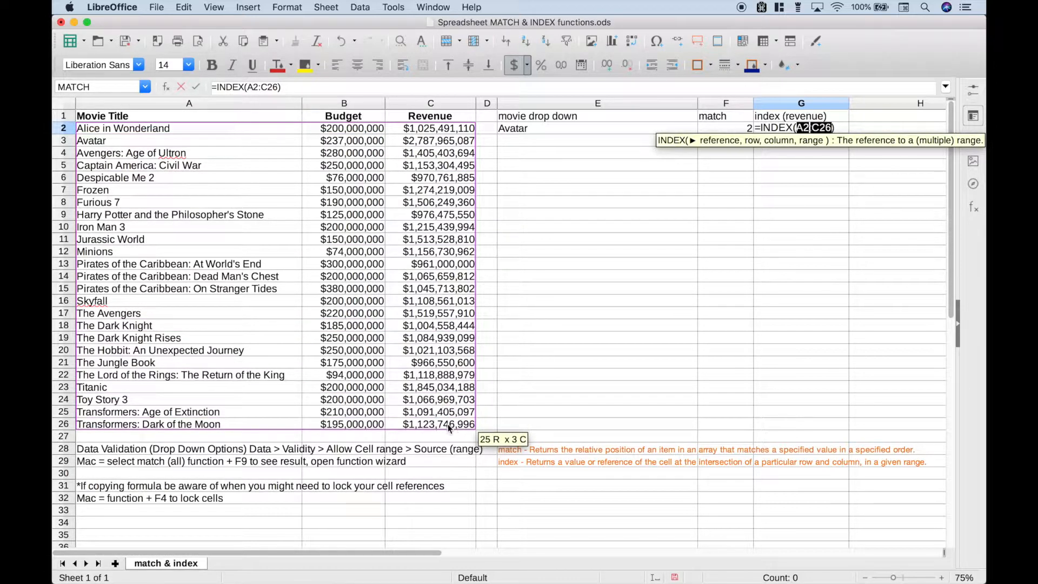
mouse_move(156, 139)
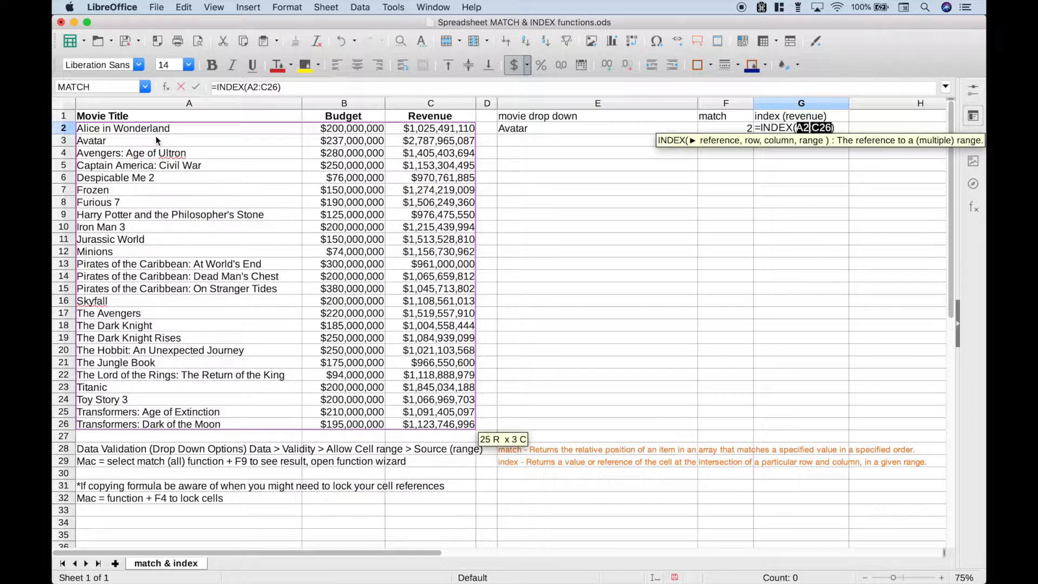
mouse_move(458, 116)
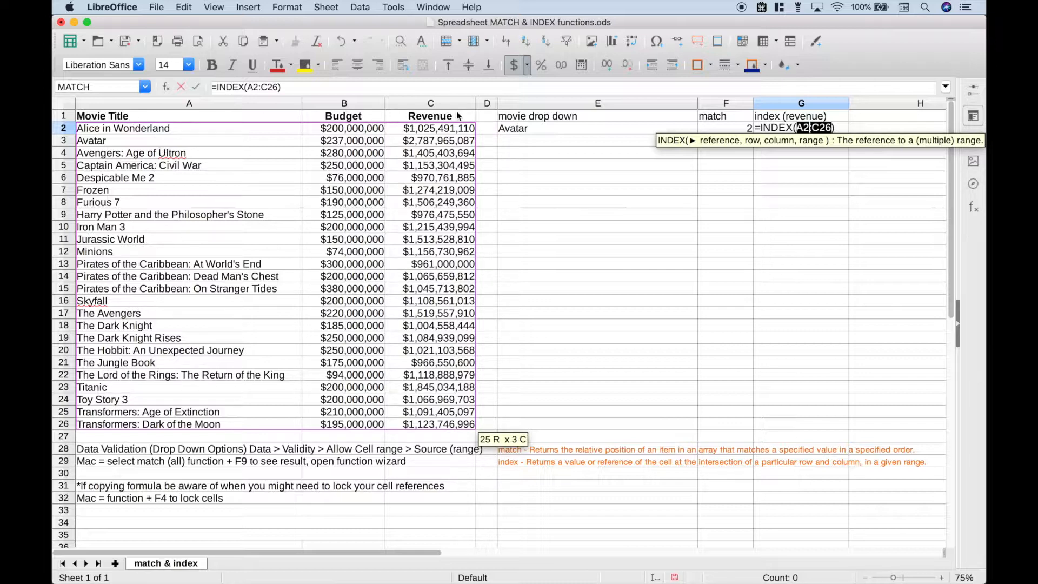
text(,)
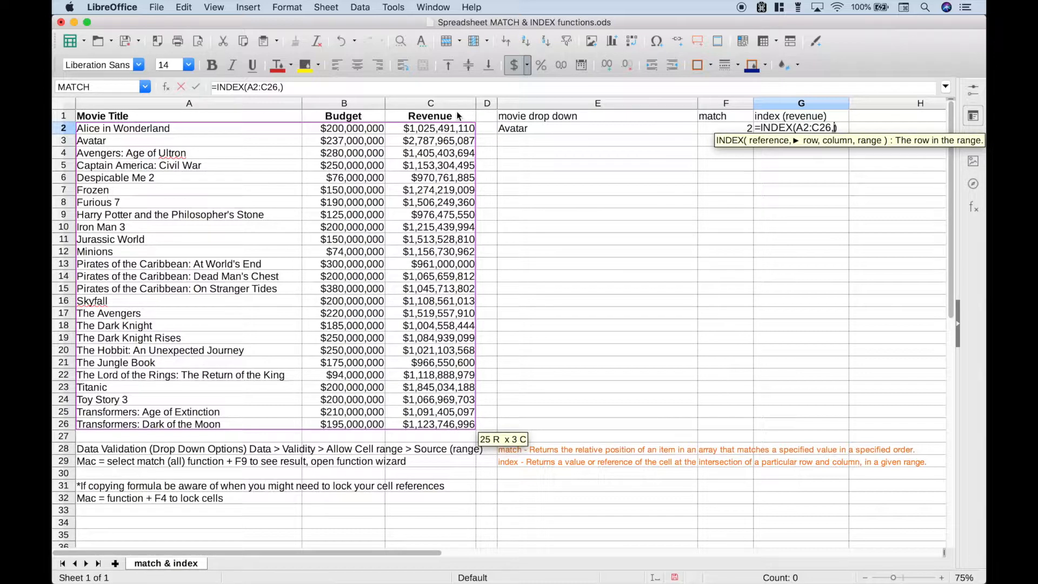
mouse_move(525, 141)
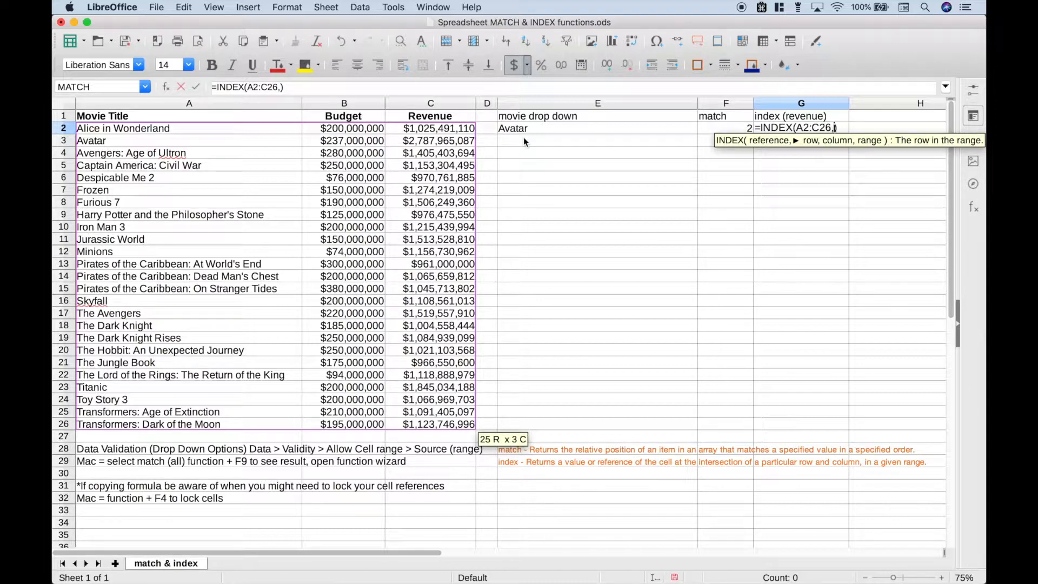
mouse_move(69, 153)
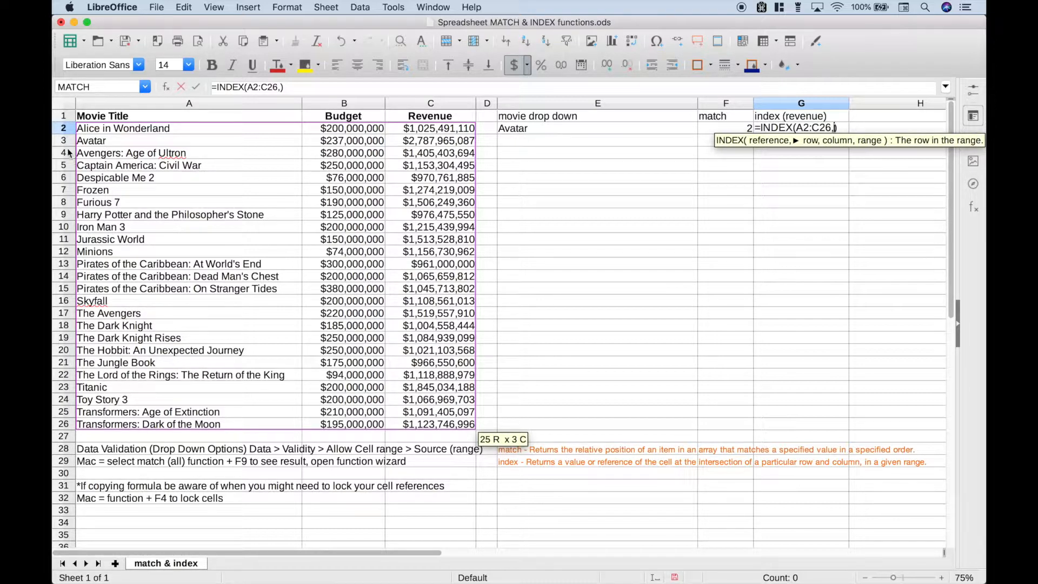
mouse_move(429, 235)
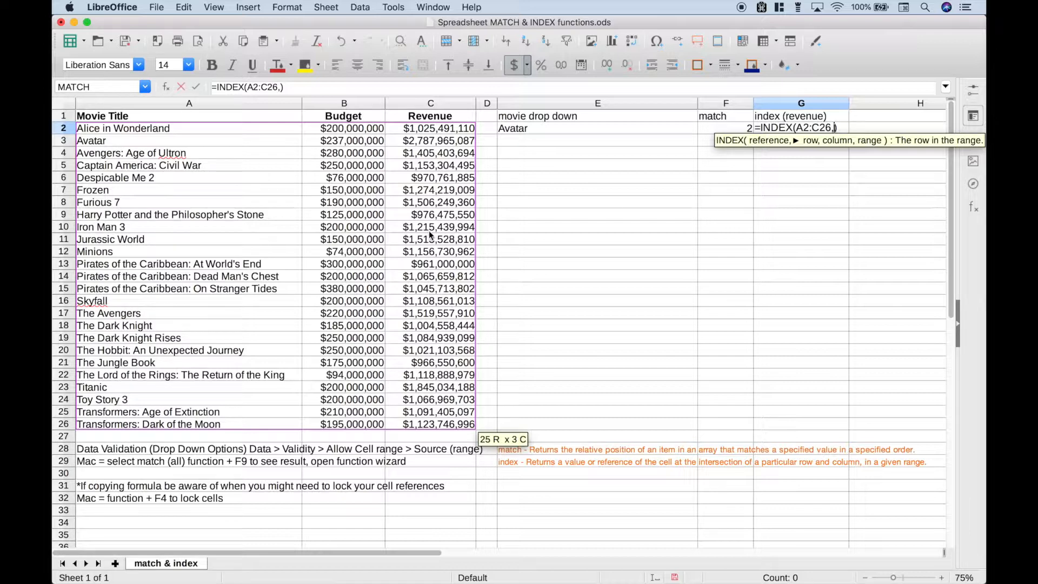
text(2)
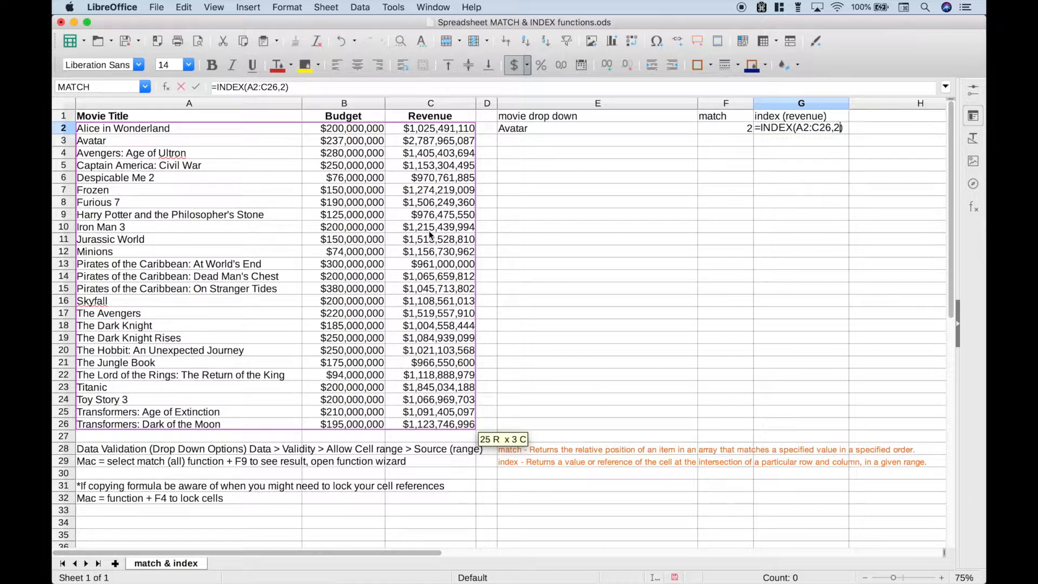
text(,)
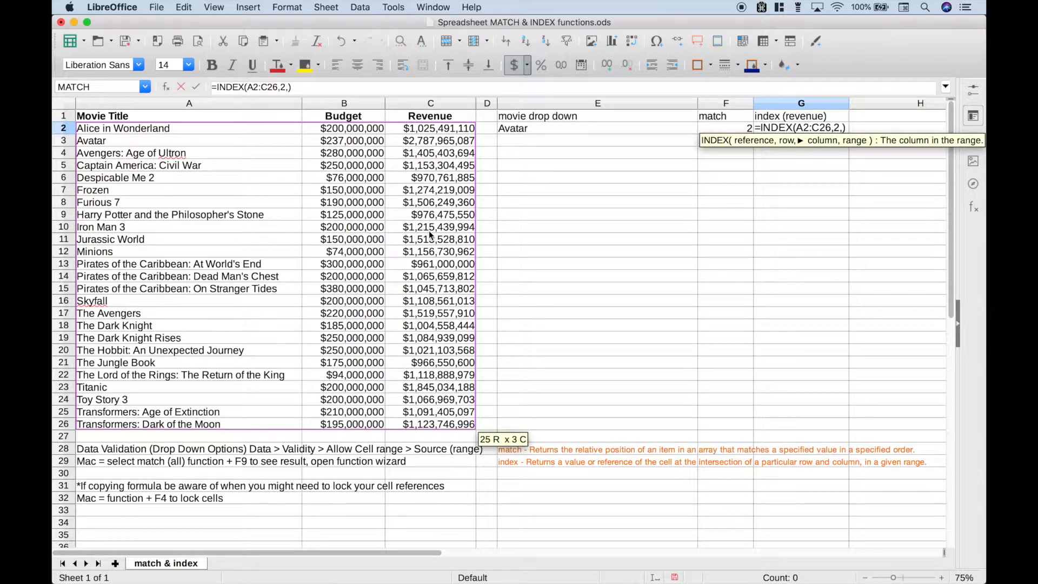
mouse_move(437, 103)
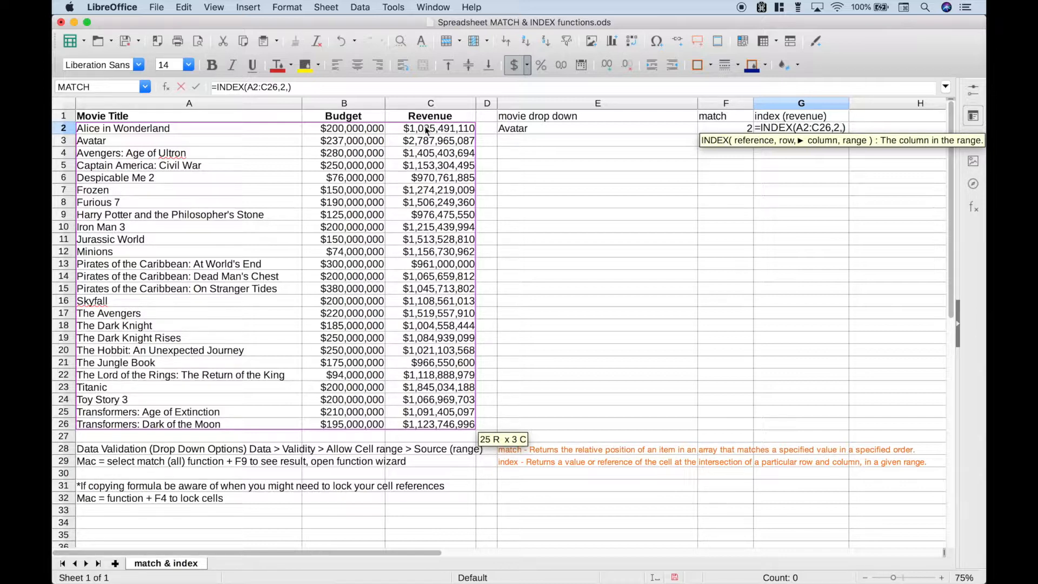
text(3)
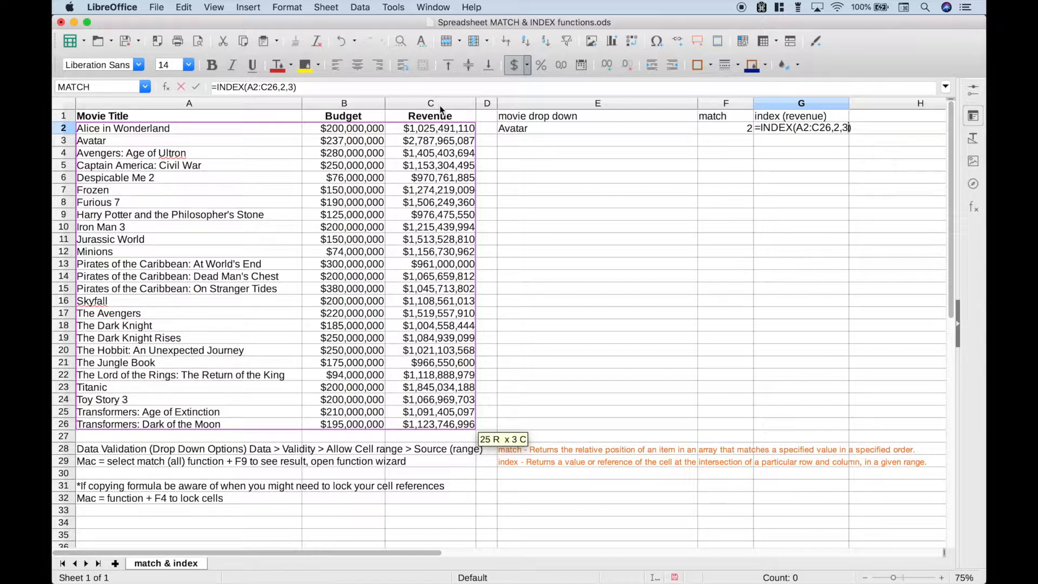
key(Return)
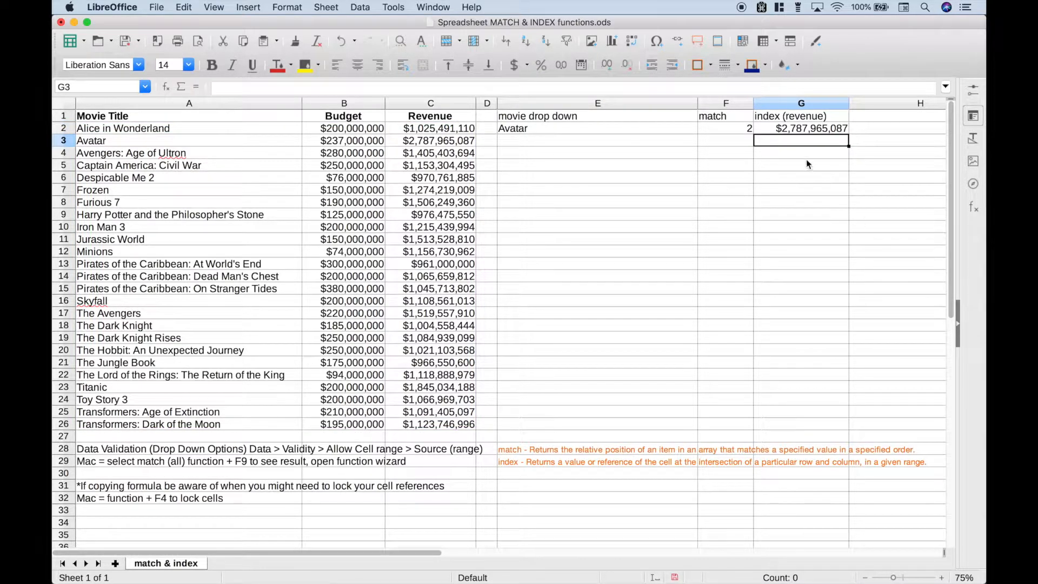
mouse_move(584, 136)
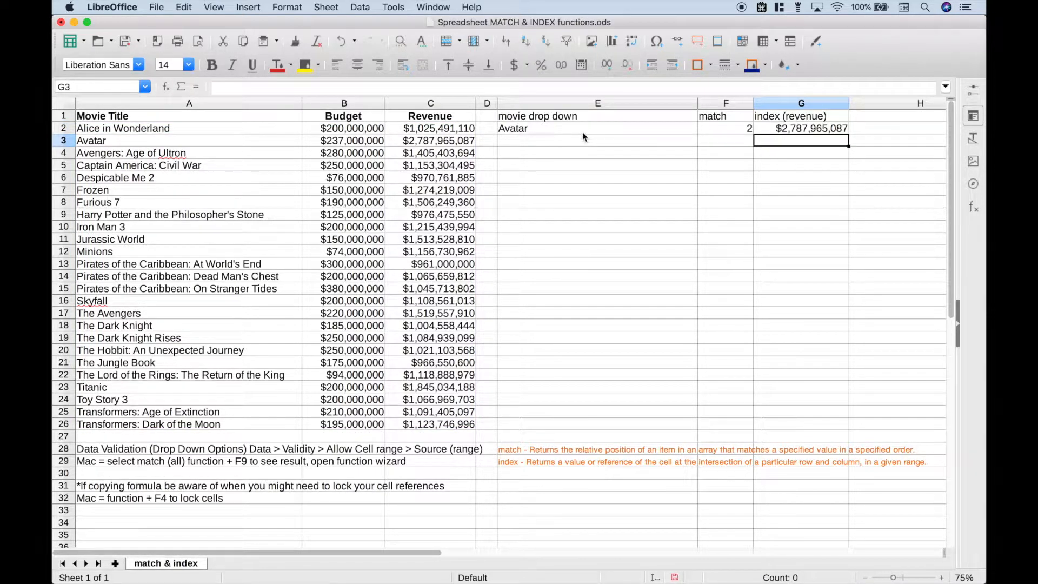
mouse_move(785, 138)
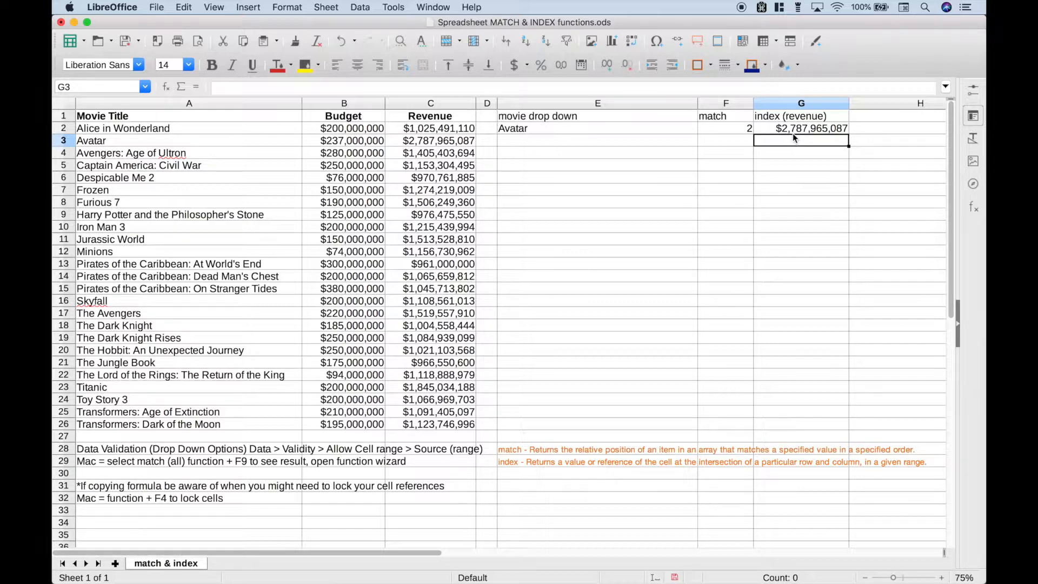
Step: Inspect C3, then enter =G2=C3 in G3 to verify the INDEX result
click(430, 140)
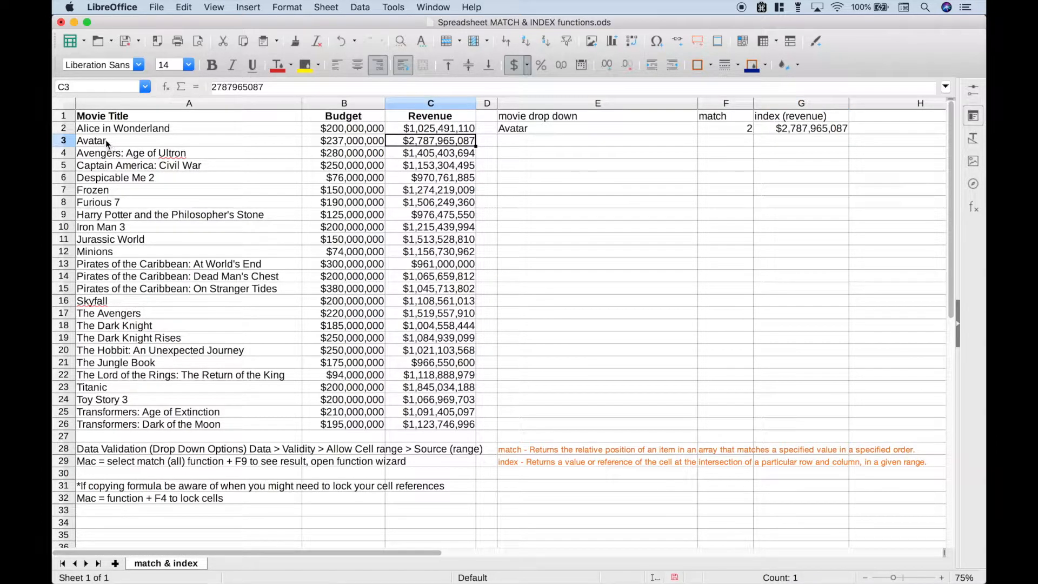
click(802, 127)
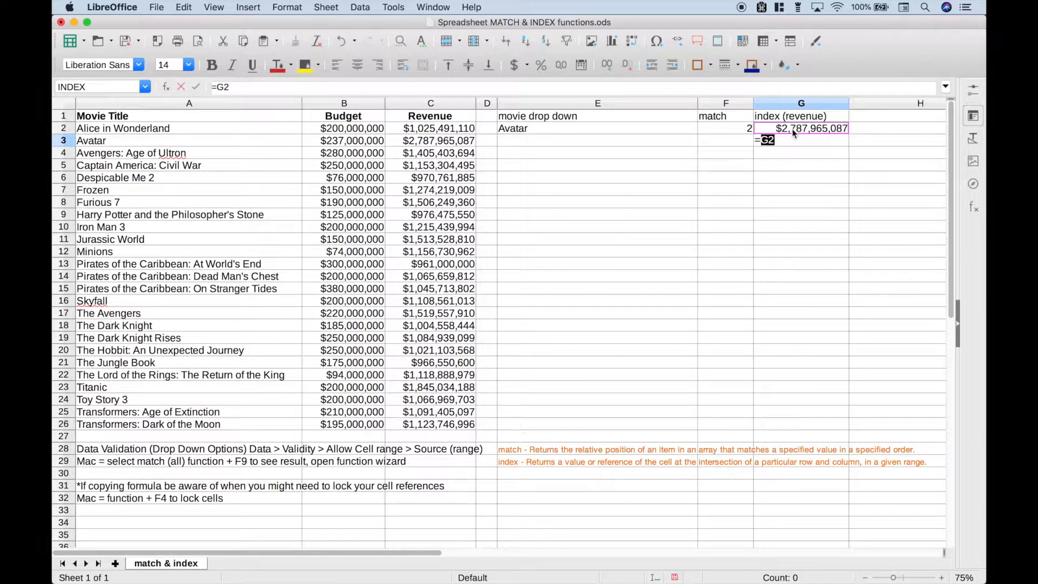
click(431, 141)
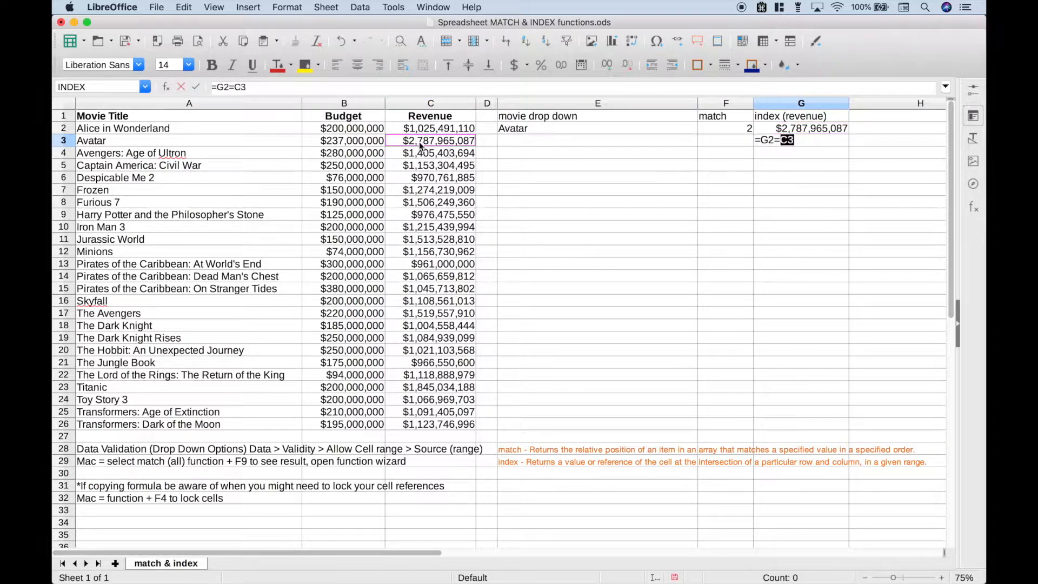
key(Return)
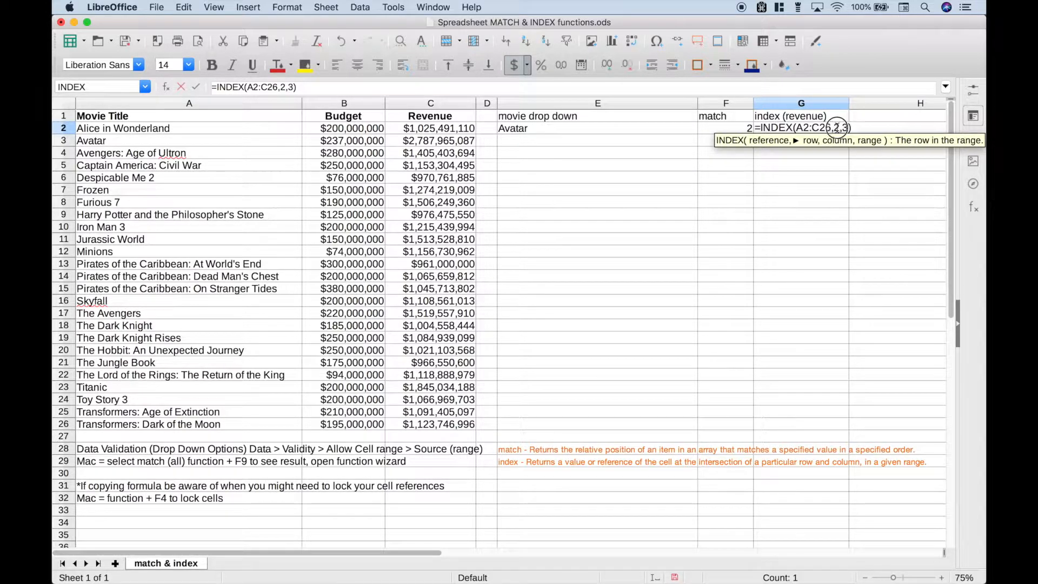
Step: Replace G2's row argument with MATCH(E2,A2:A26,0), giving =INDEX(A2:C26,MATCH(E2,A2:A26,0),3)
text(ma)
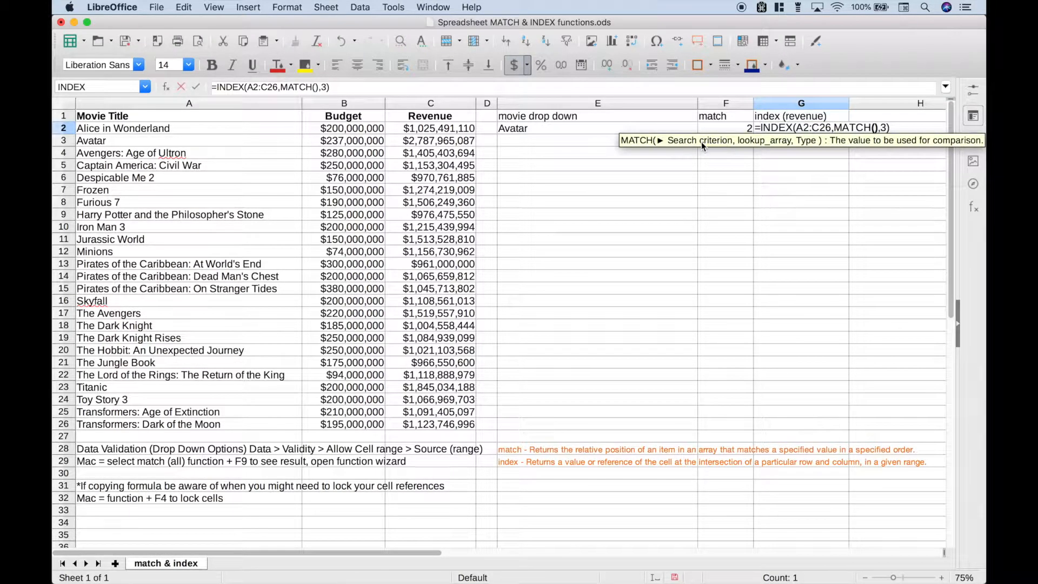
mouse_move(533, 133)
text(E2,)
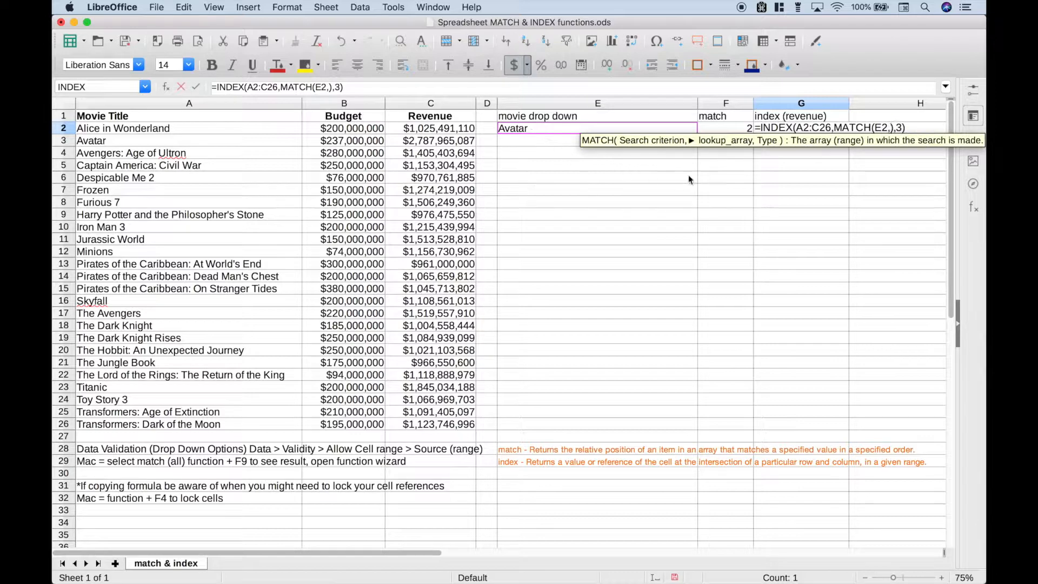
mouse_move(740, 148)
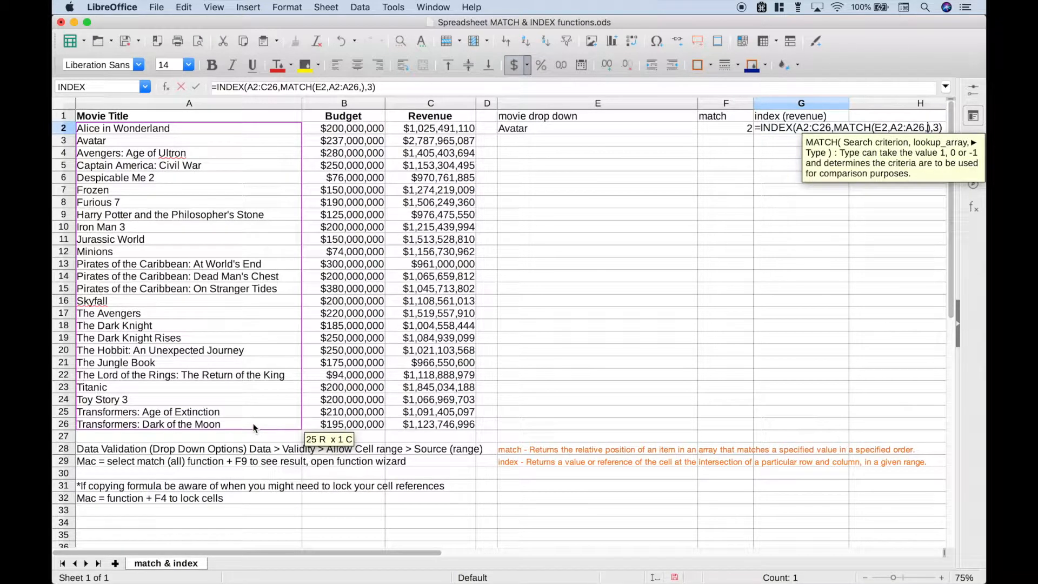
text(0)
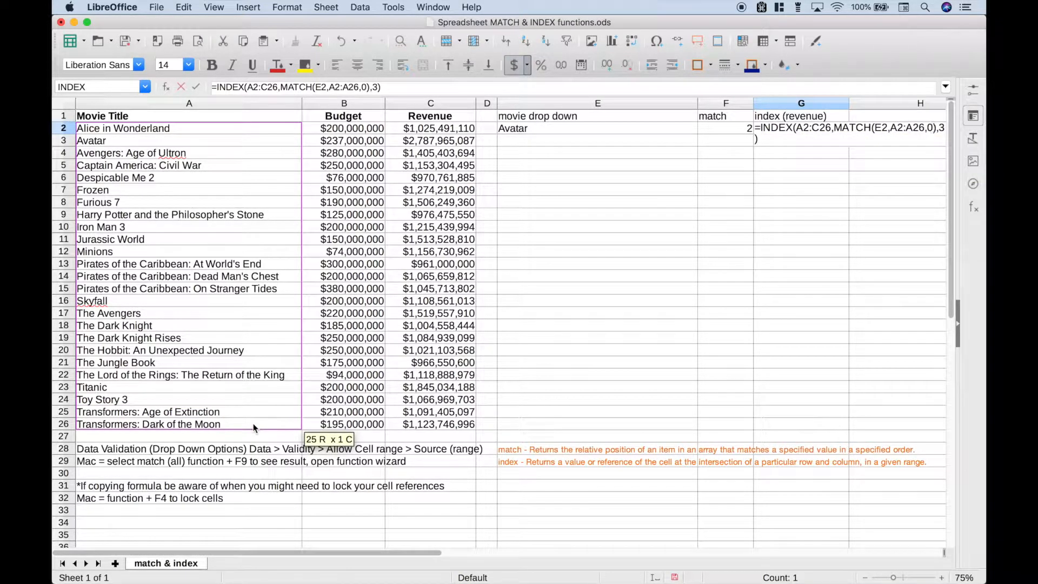
key(Return)
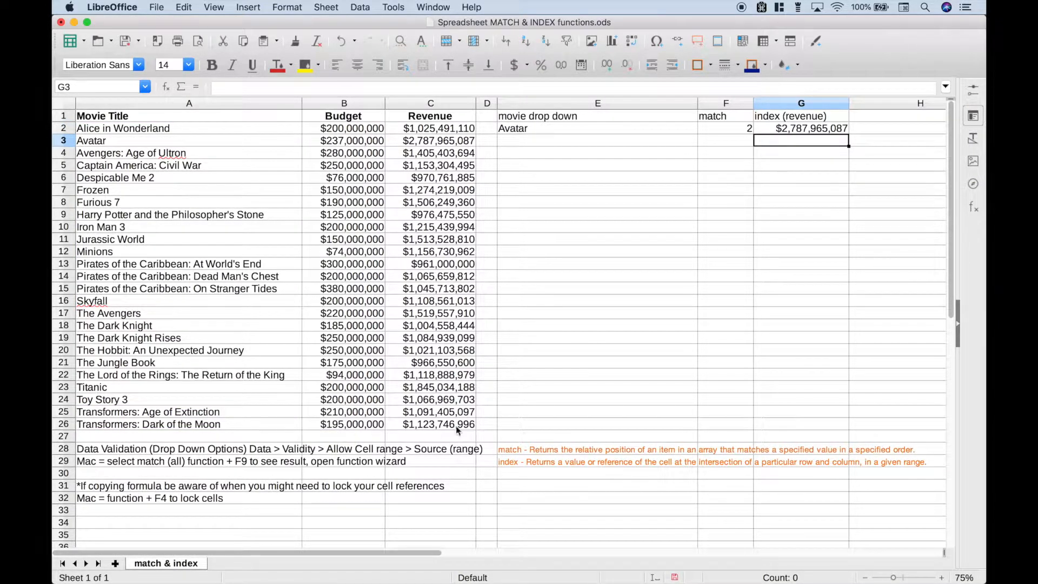
Step: Pick Frozen in the E2 drop-down and compare G2 with Frozen's revenue in C7
click(802, 129)
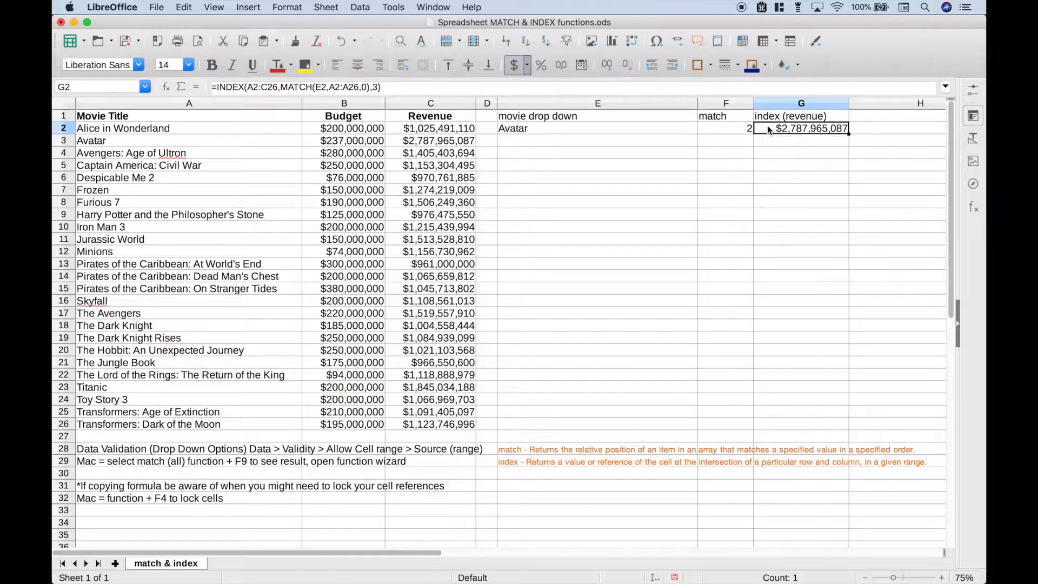
click(596, 128)
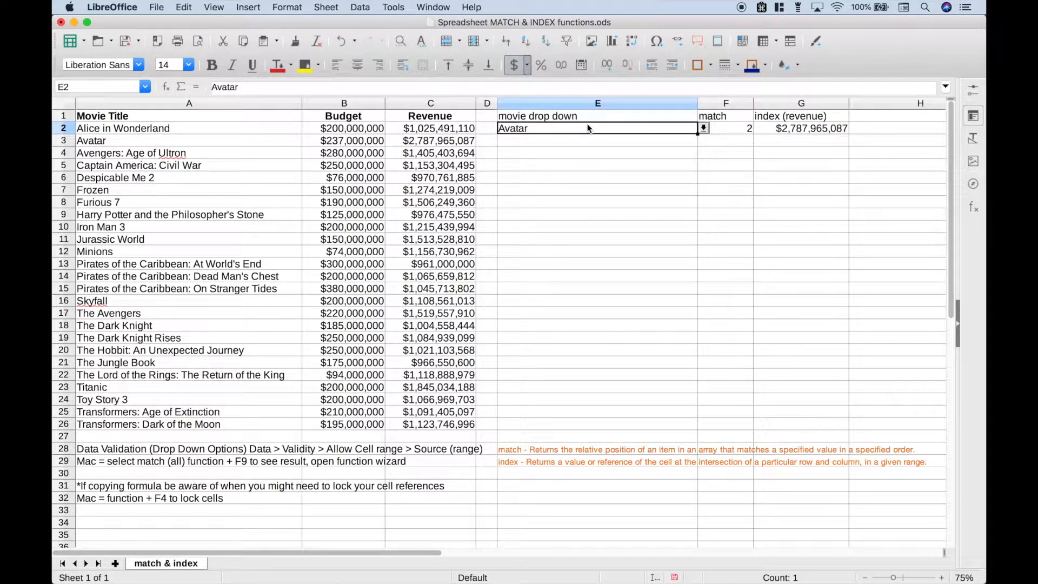
click(703, 128)
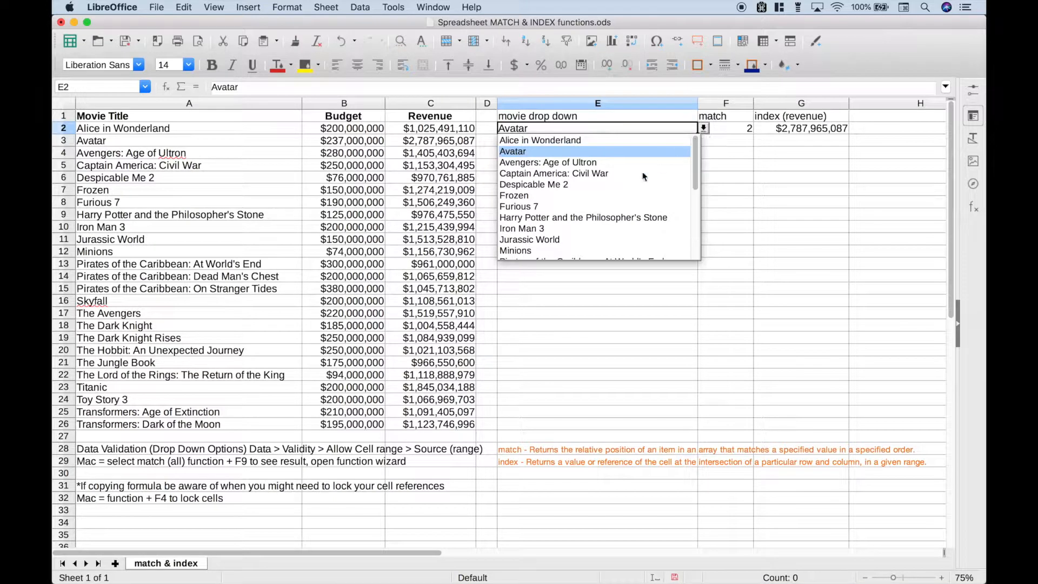
click(514, 195)
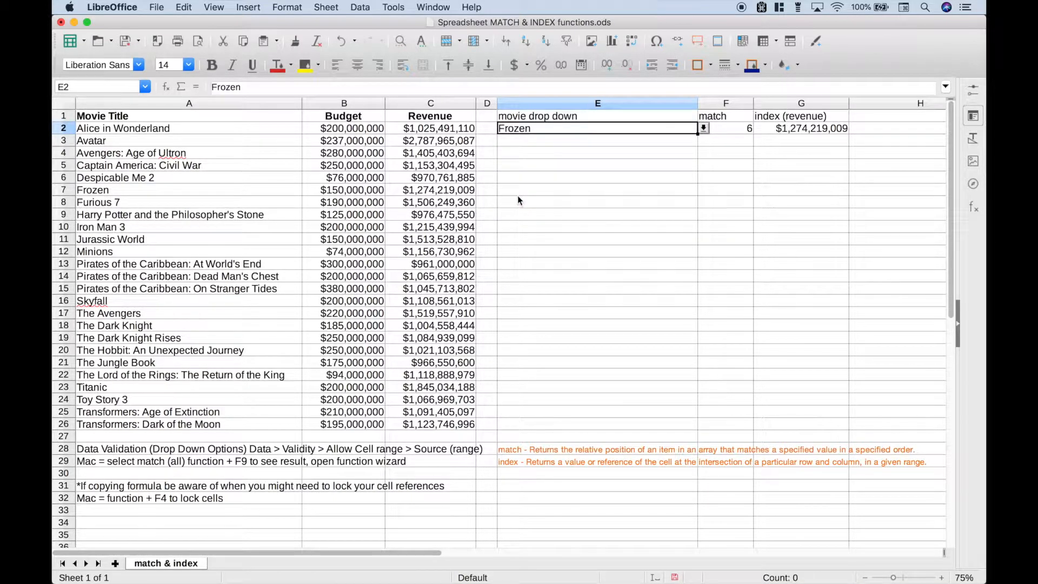
mouse_move(430, 192)
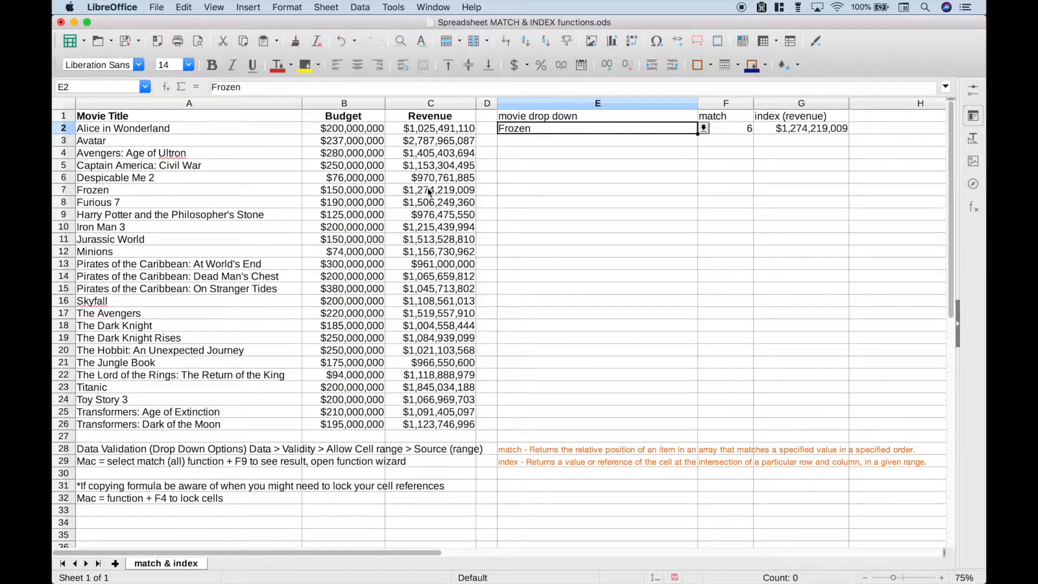
click(431, 190)
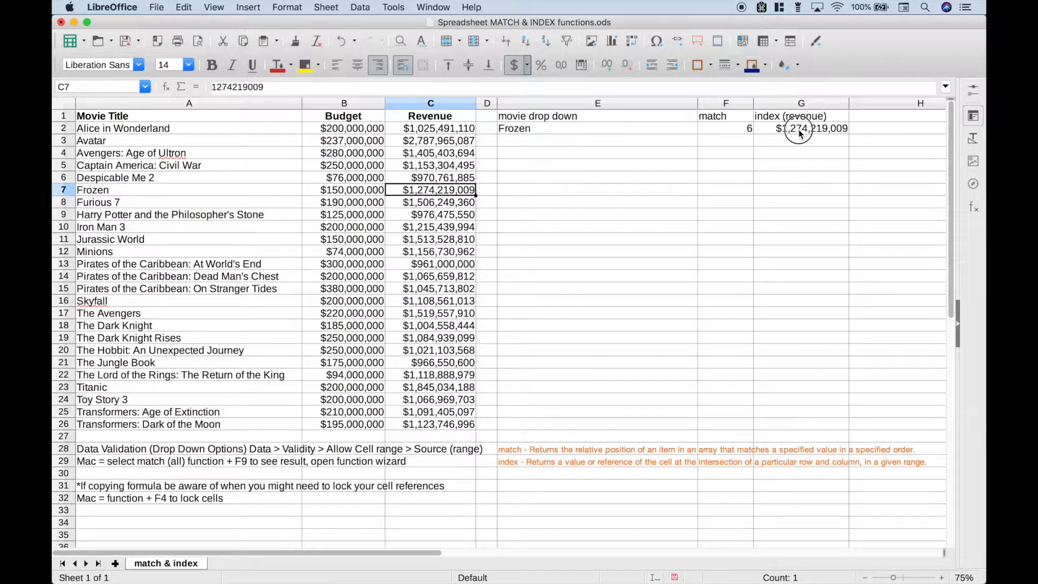
Step: Pick Minions in E2, updating G2 to $1,156,730,962, then reselect G2
click(596, 127)
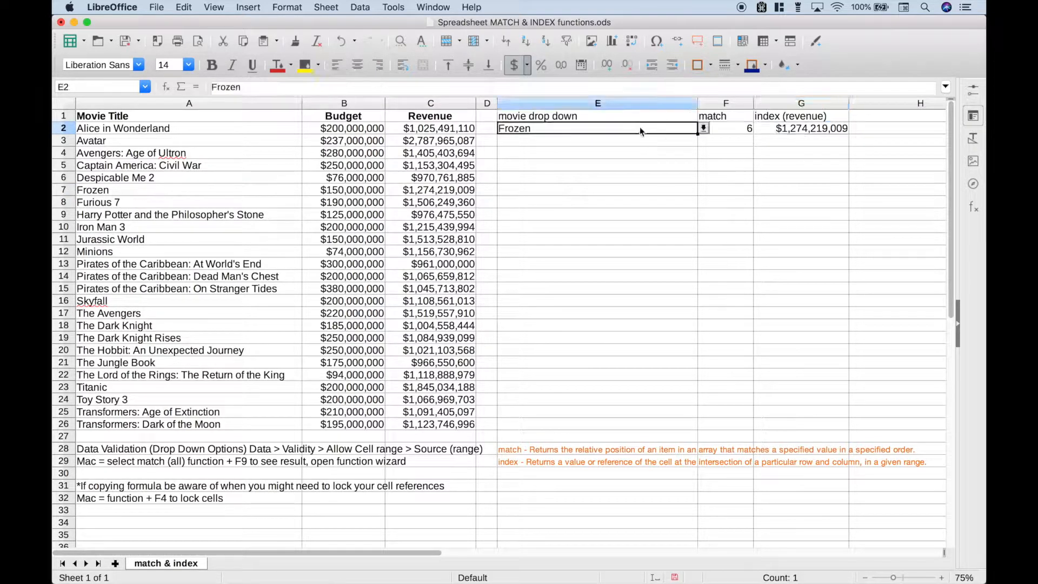
click(703, 128)
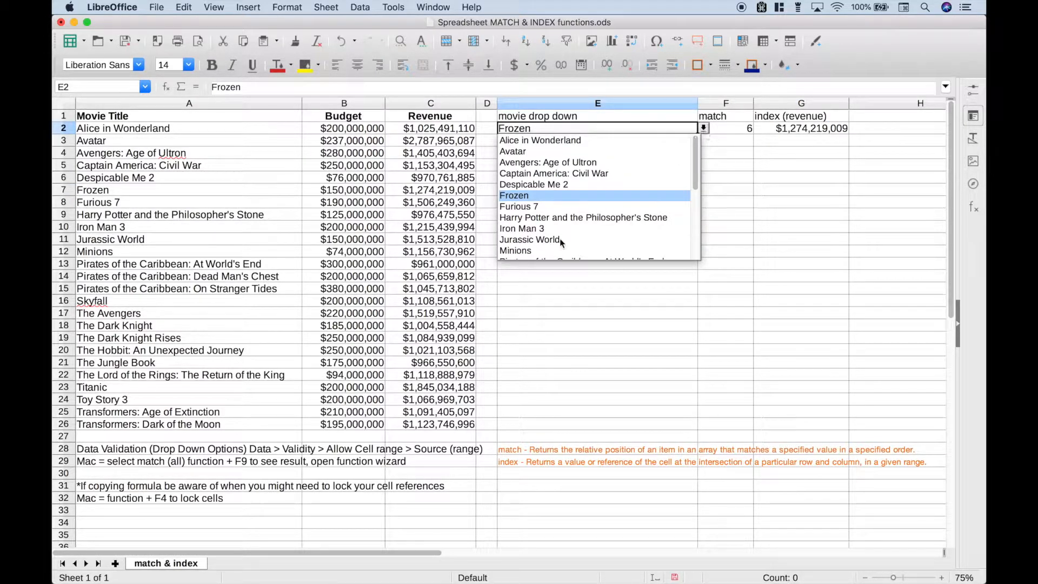
click(515, 250)
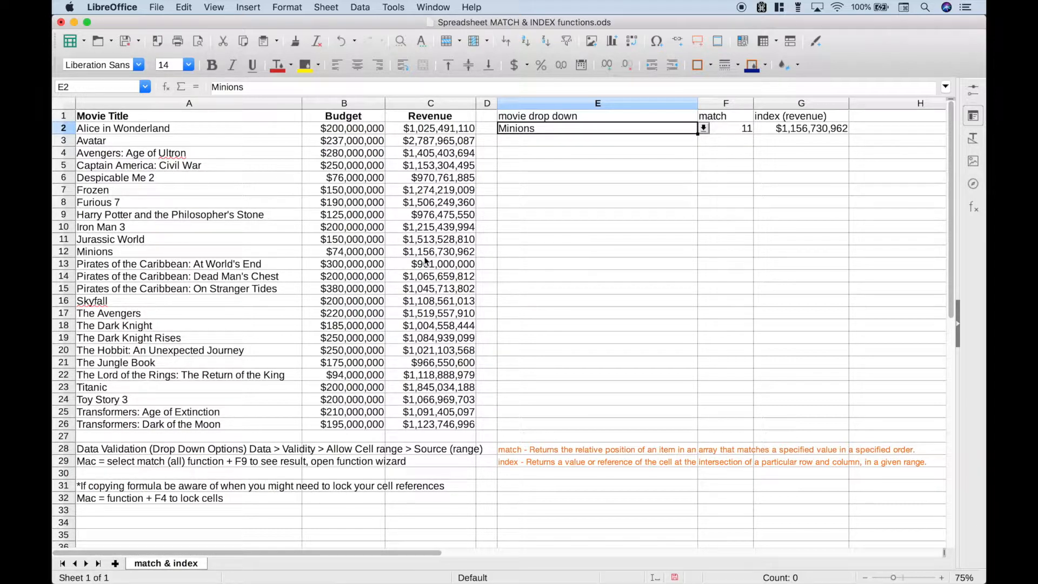
click(437, 252)
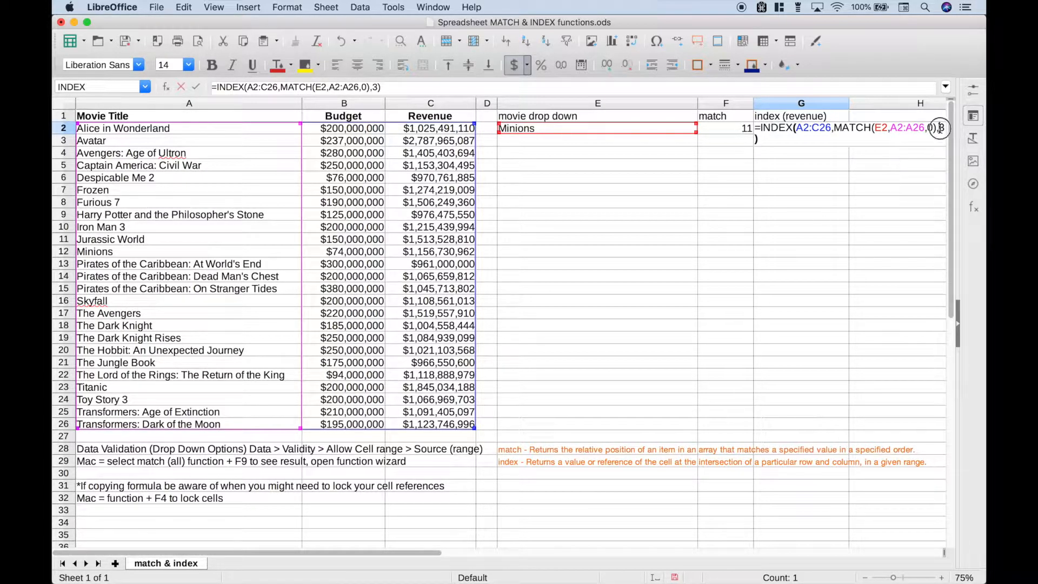
Step: Replace the fixed column 3 in G2 with MATCH("Revenue",A1:C1,0)
text(m)
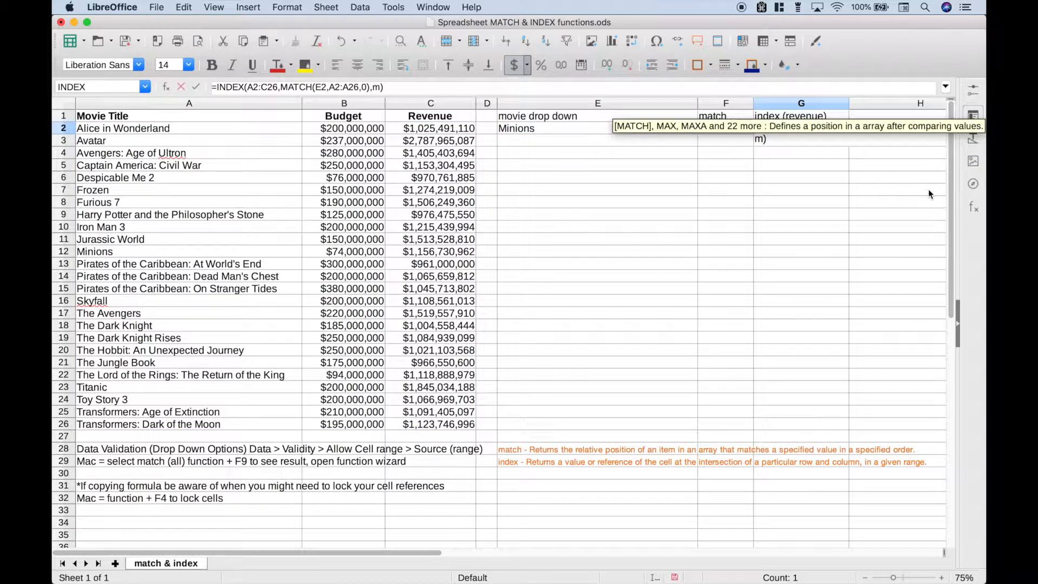
text(MATCH(")
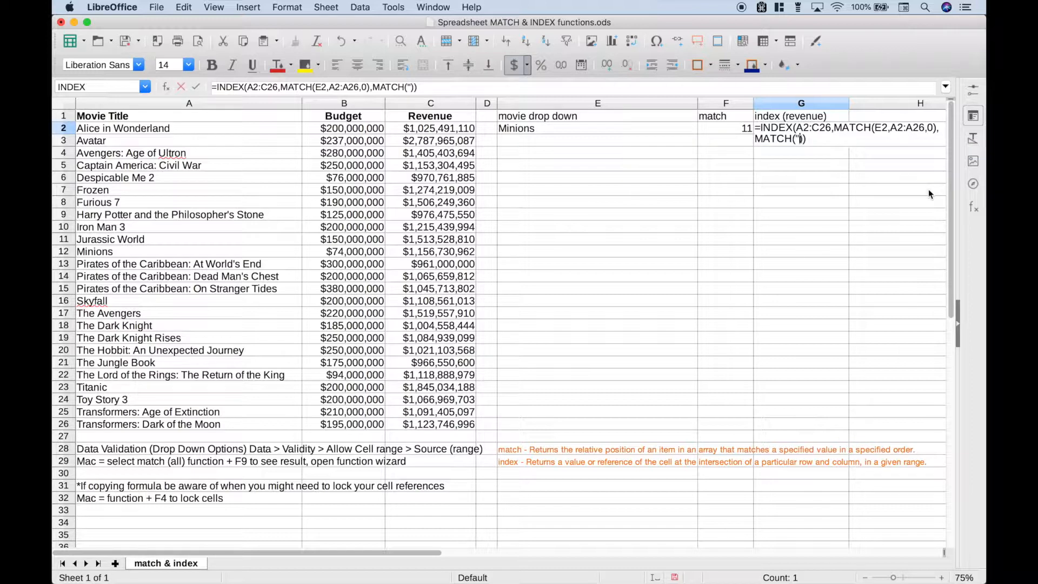
text(Reven)
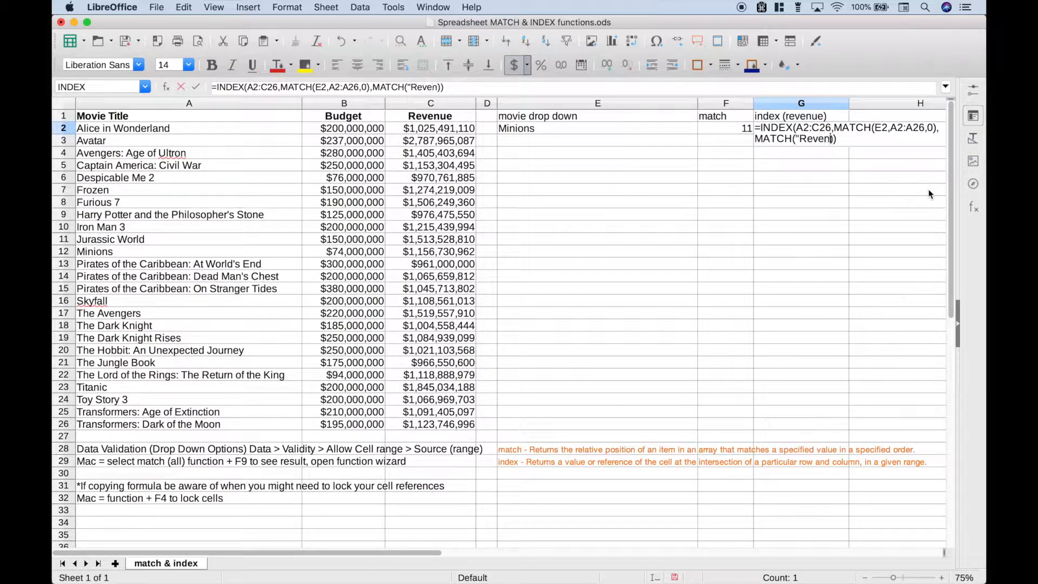
text(ue)
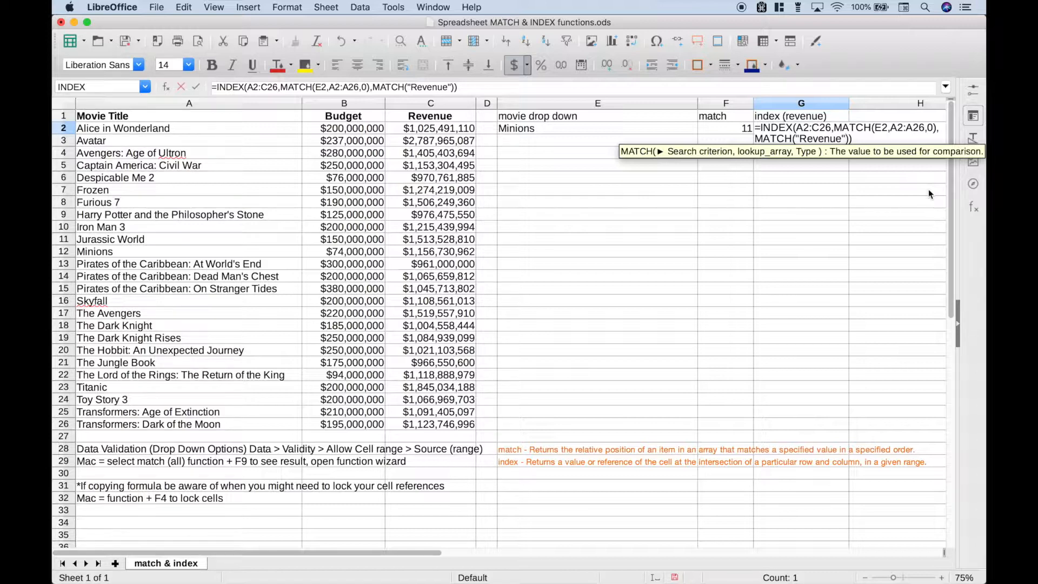
text(,A1:C1,)
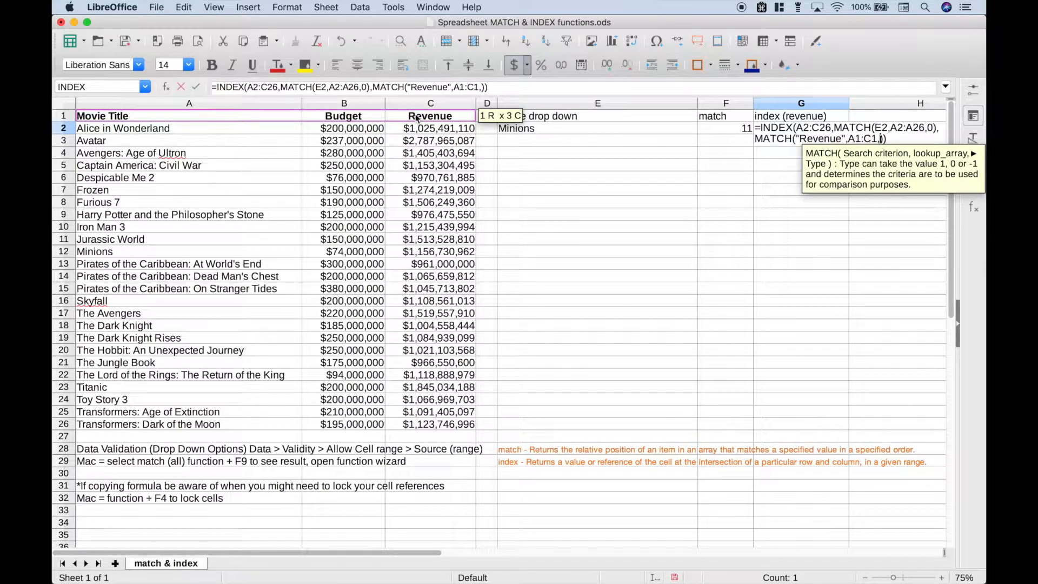
text(0)
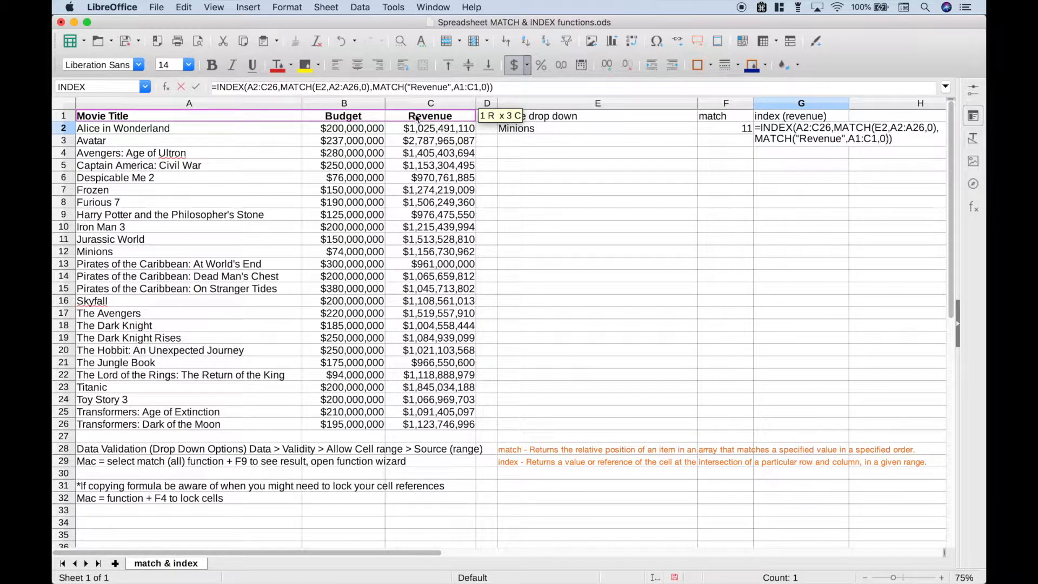
key(Return)
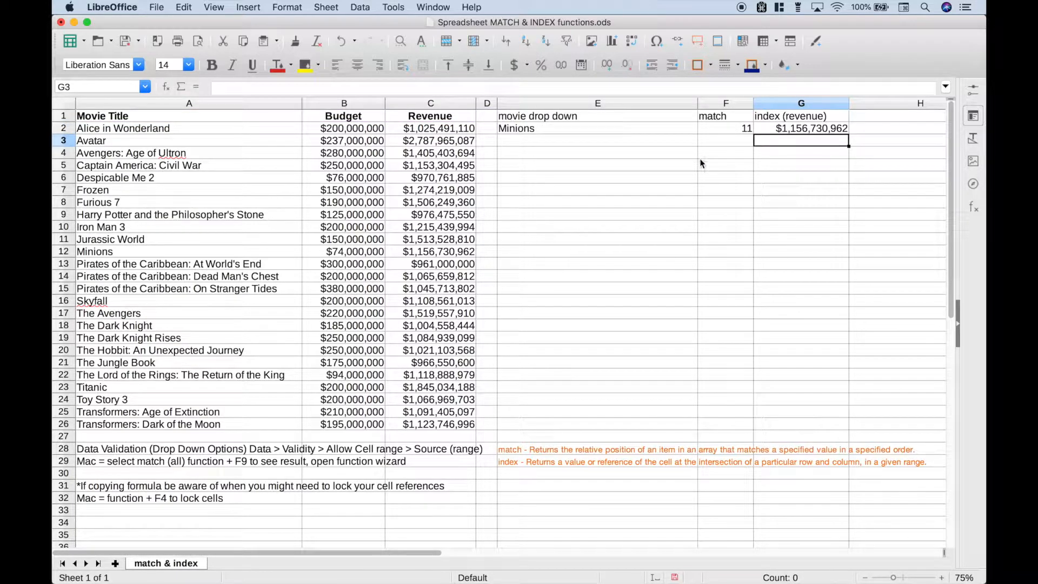
Step: Pick Iron Man 3 and check C10, then pick Titanic for $1,845,034,188
click(702, 128)
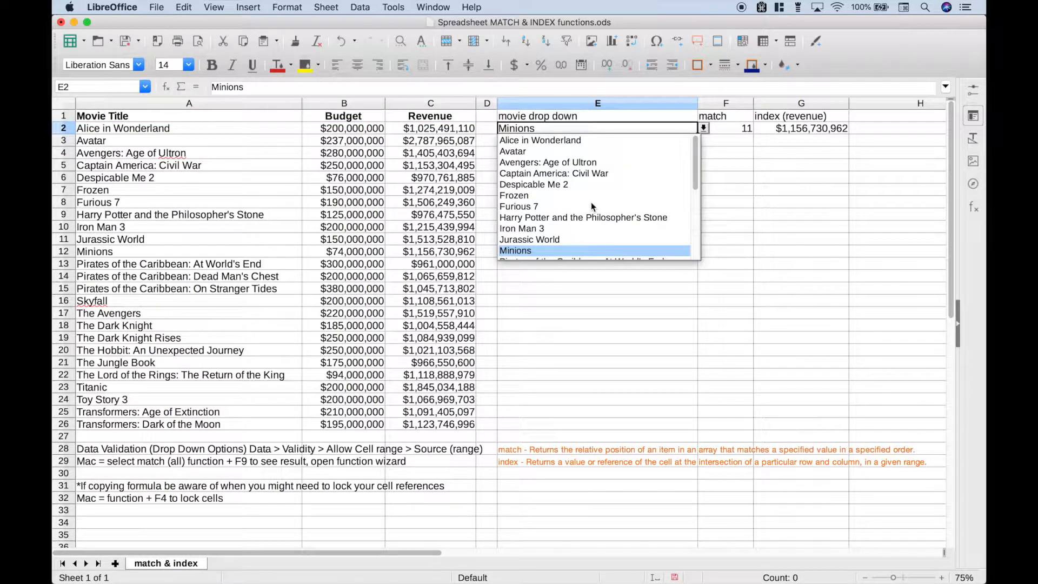
click(523, 228)
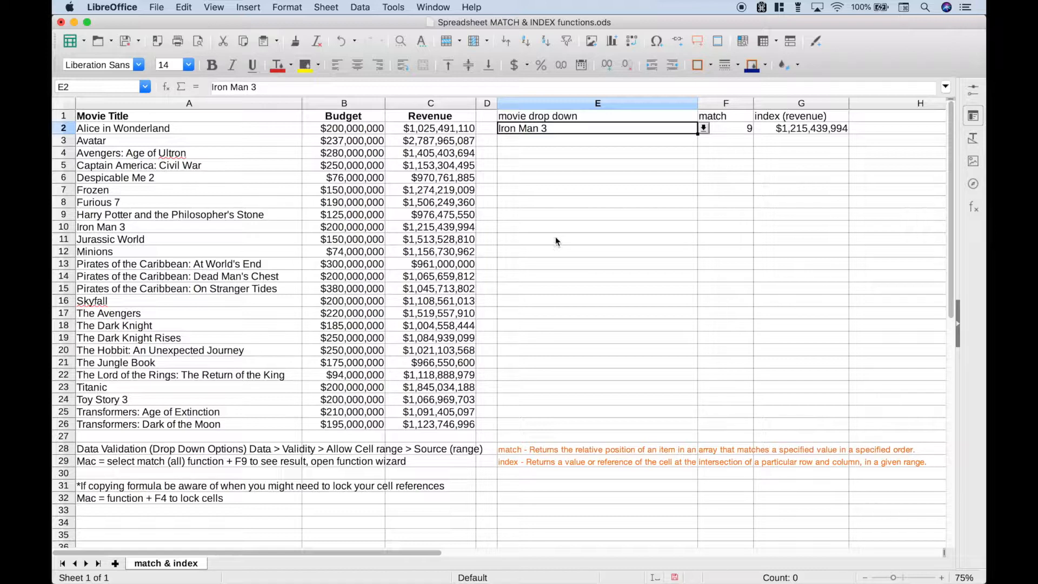
mouse_move(409, 232)
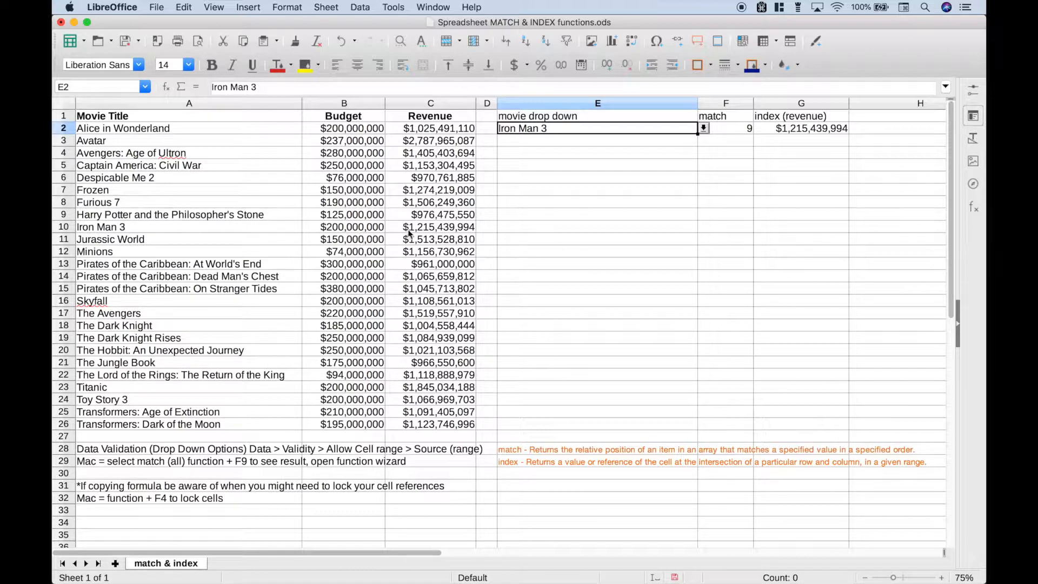
click(431, 227)
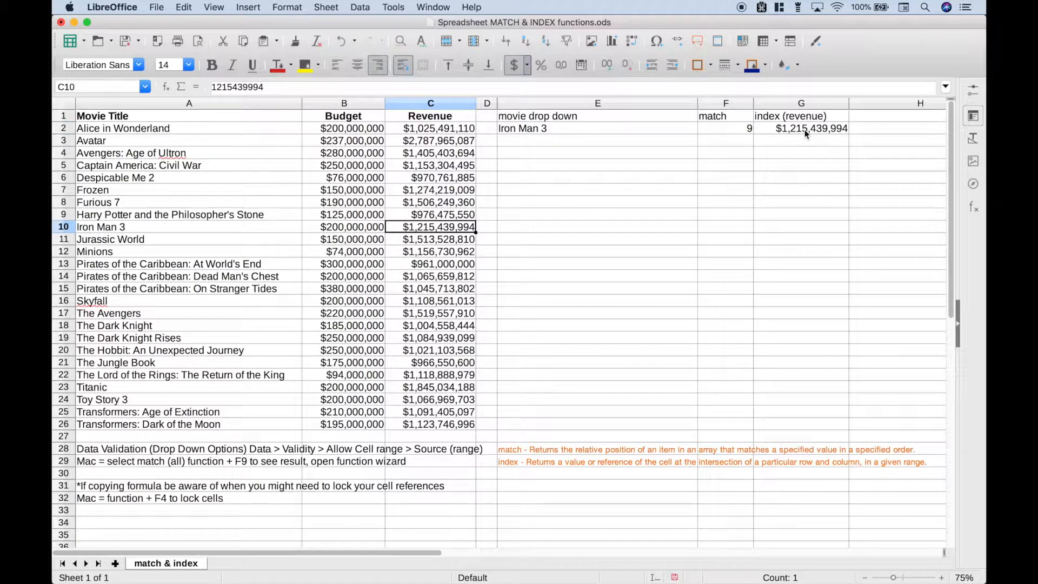
mouse_move(689, 134)
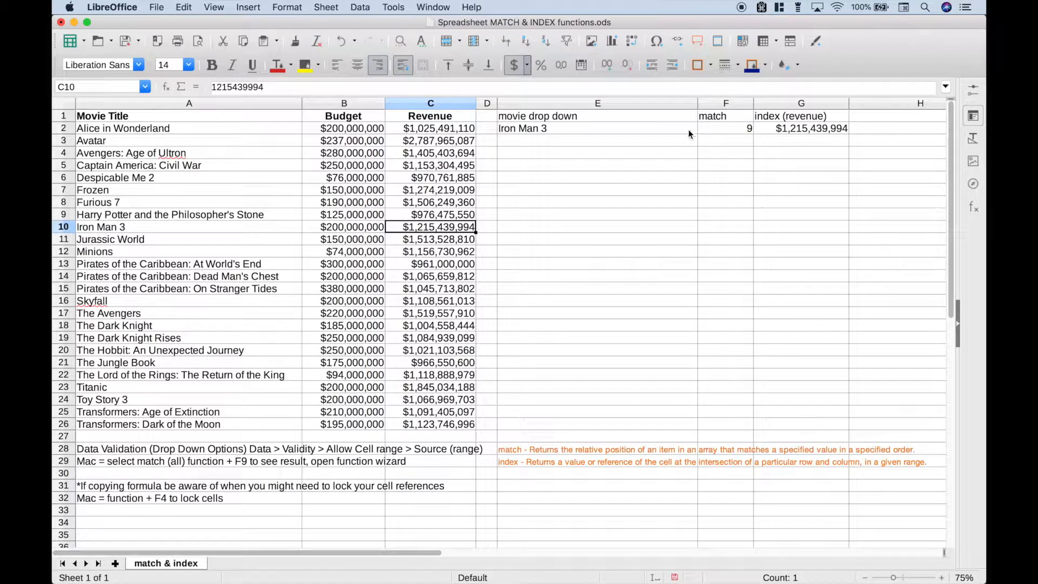
click(703, 128)
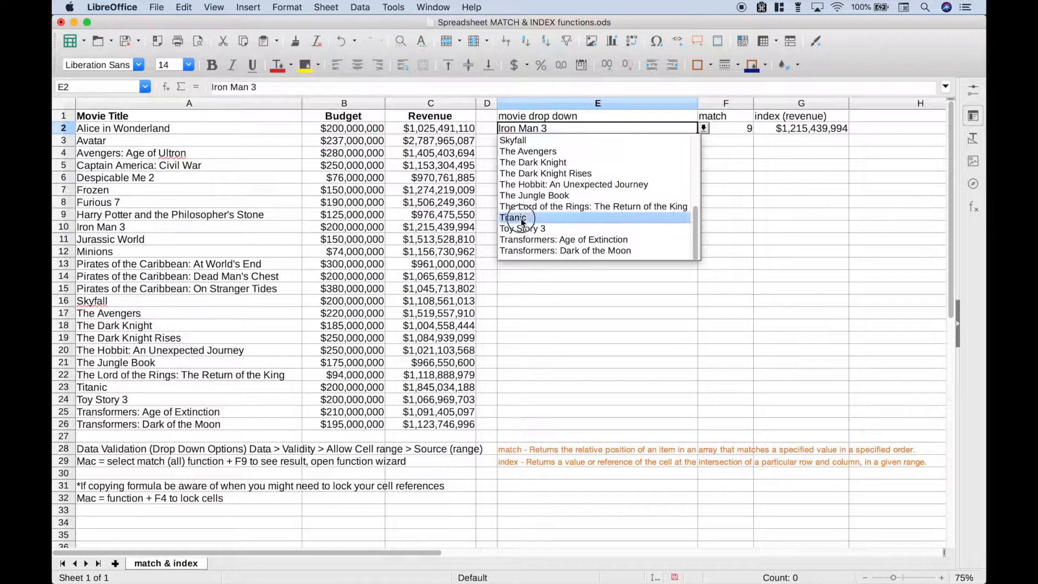
click(516, 217)
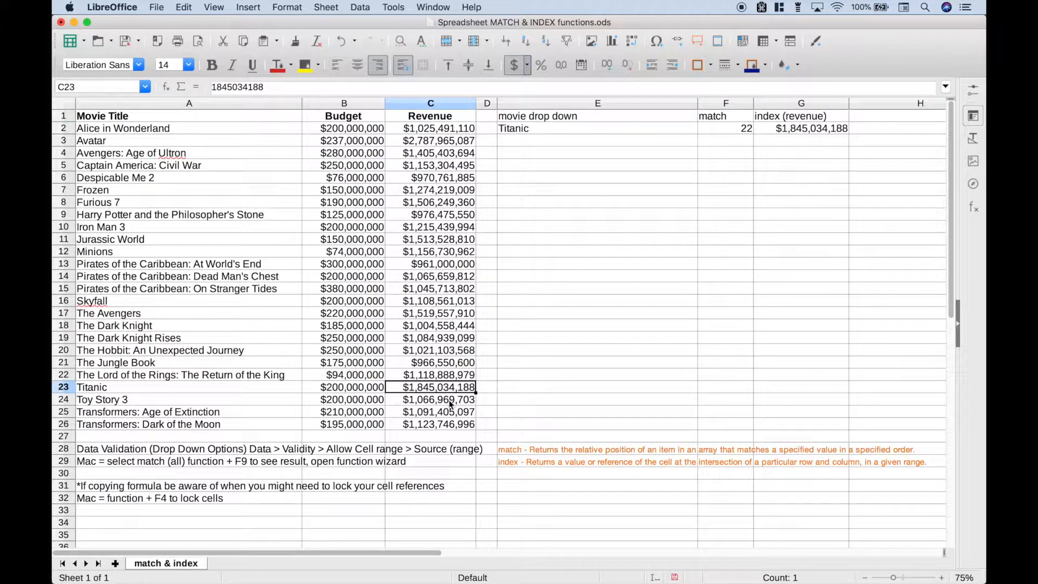
mouse_move(734, 242)
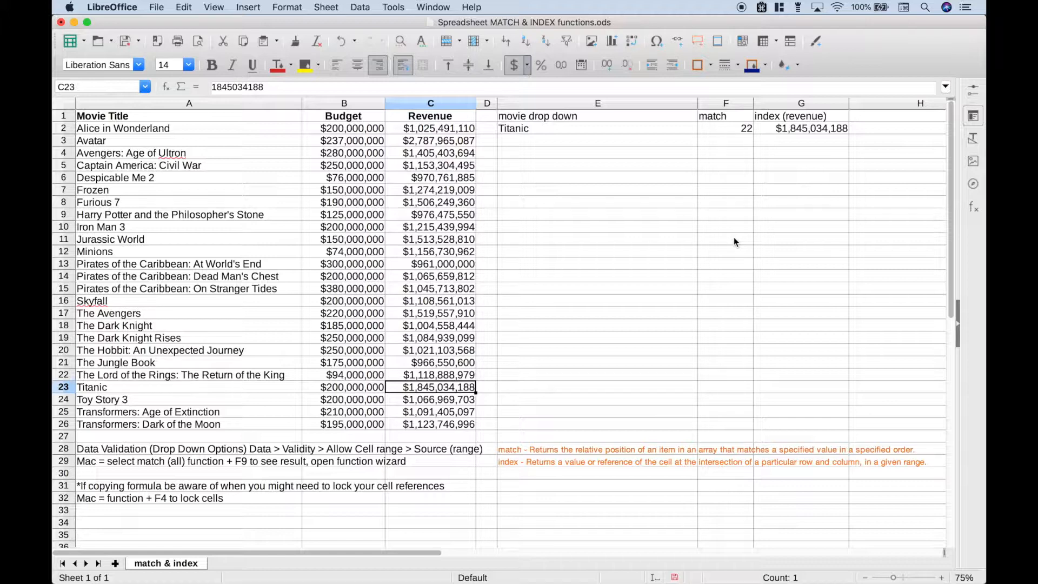